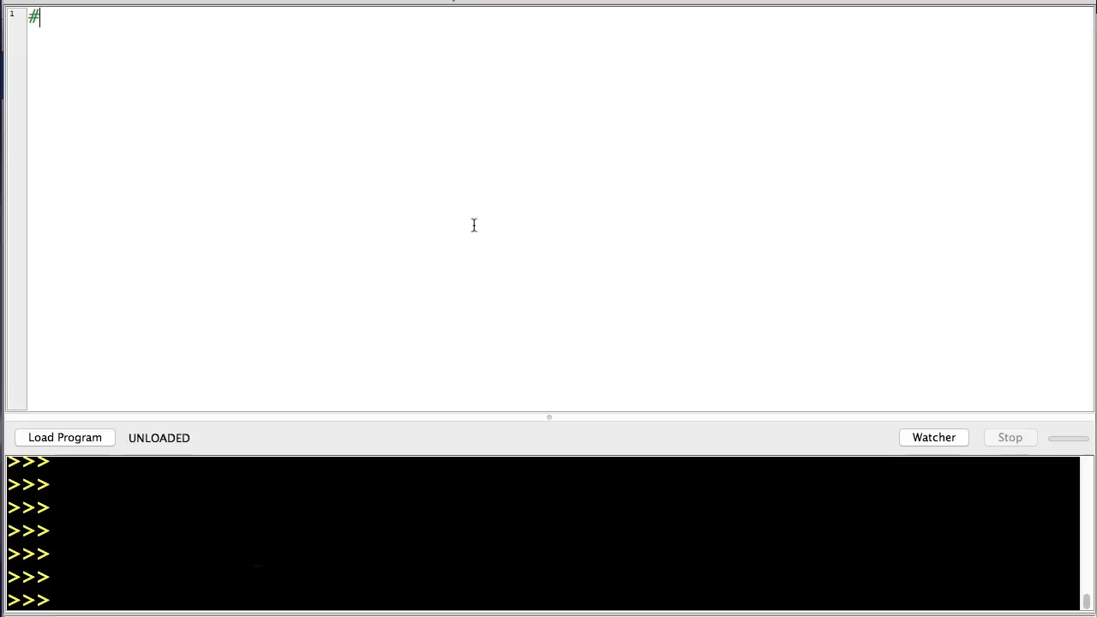
Write the comment "#This is a comment - if it is green, you know it's a comment" in the editor.
text(This is a comment - if it is gree)
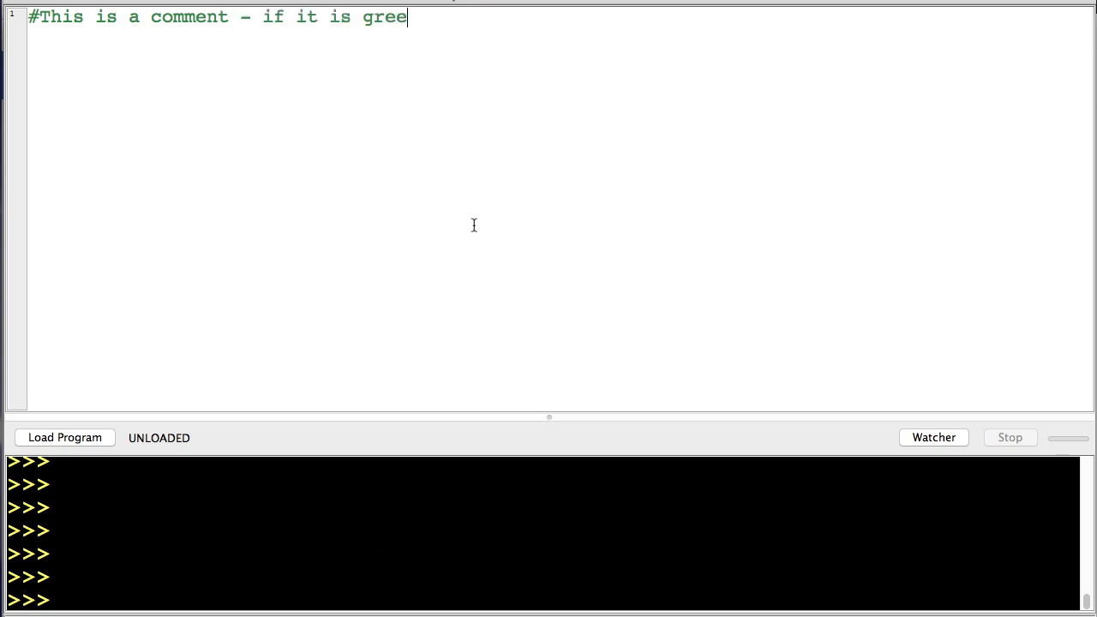
text(n, you know i)
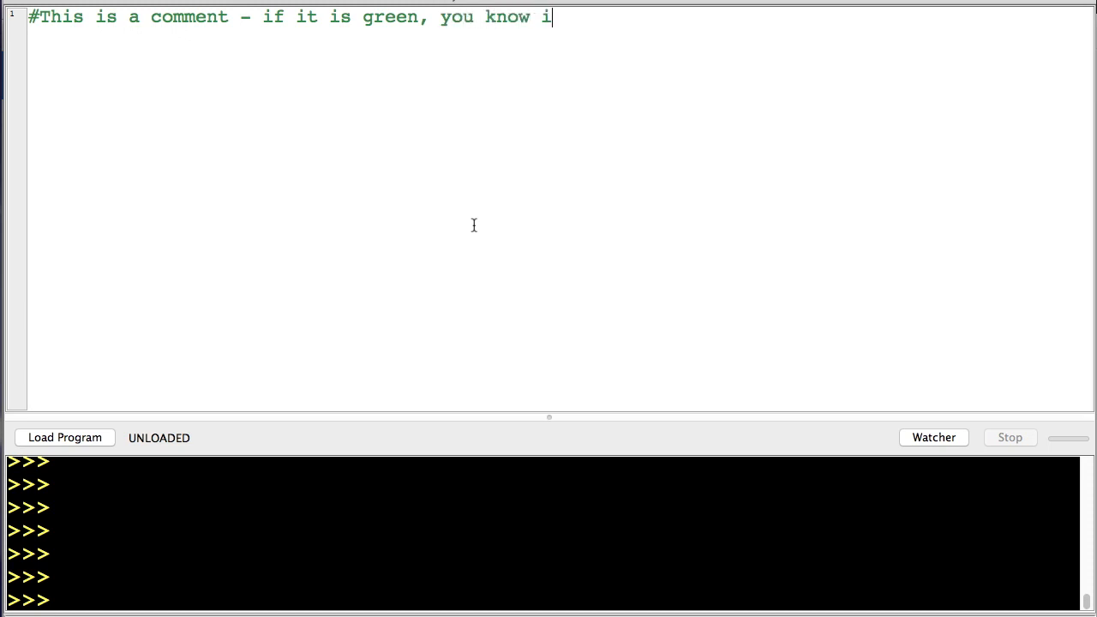
text(t's a comment)
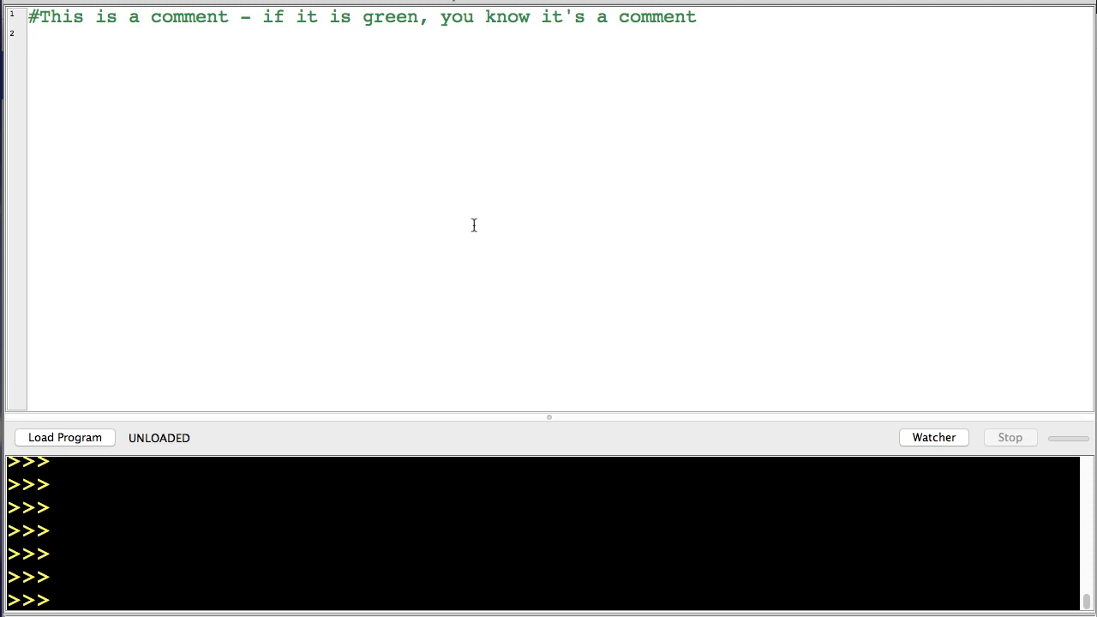
Enter the comment "#this is the command window" in the interactive console.
text(#)
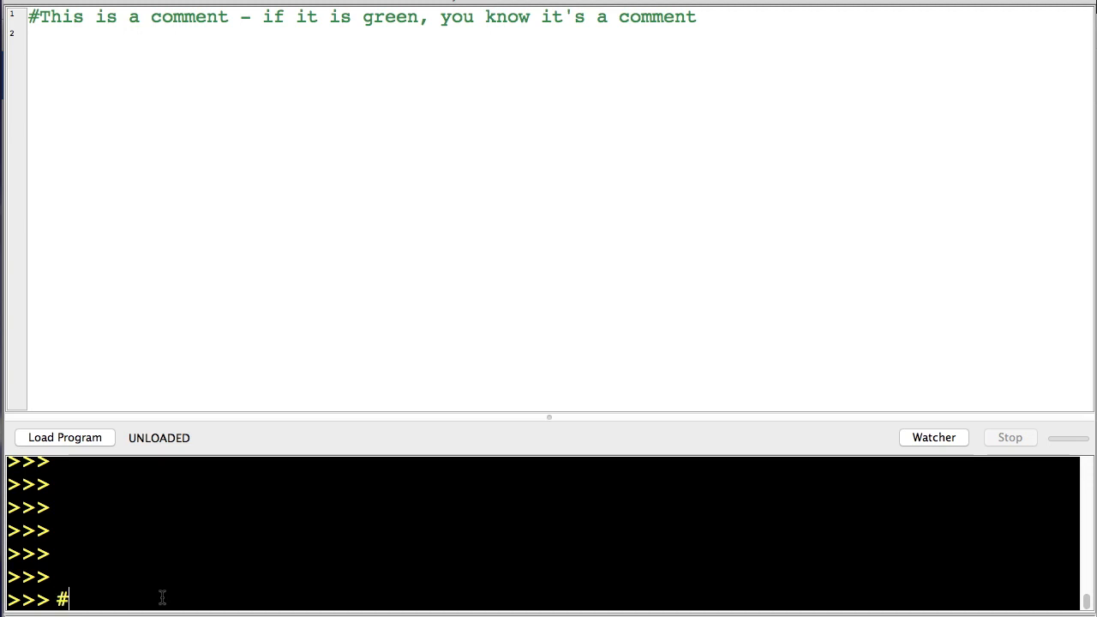
text(this is the)
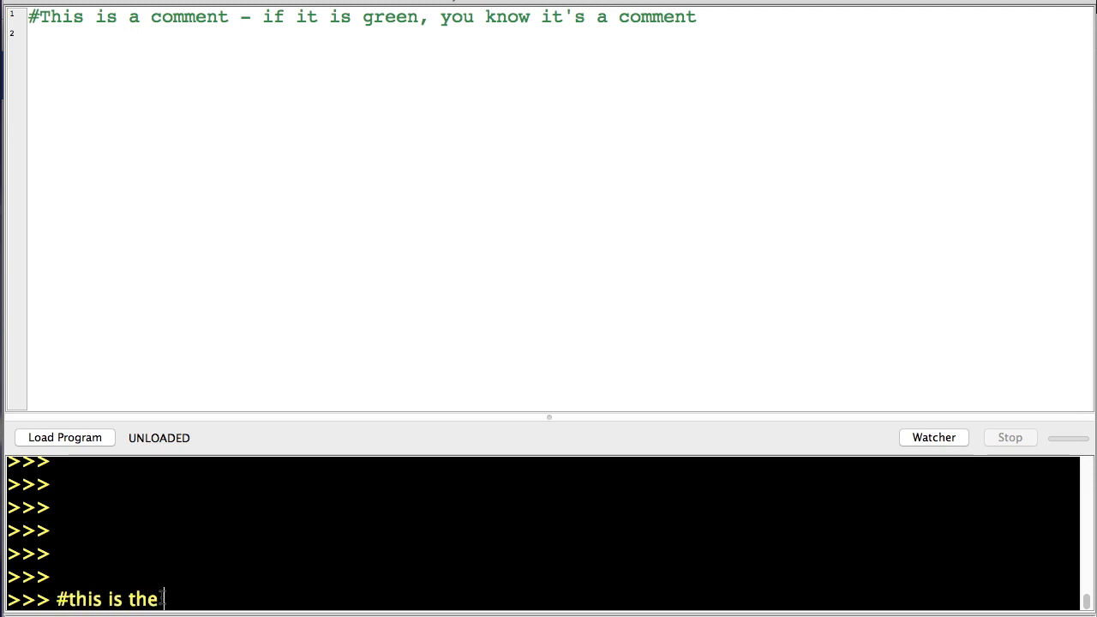
text(c)
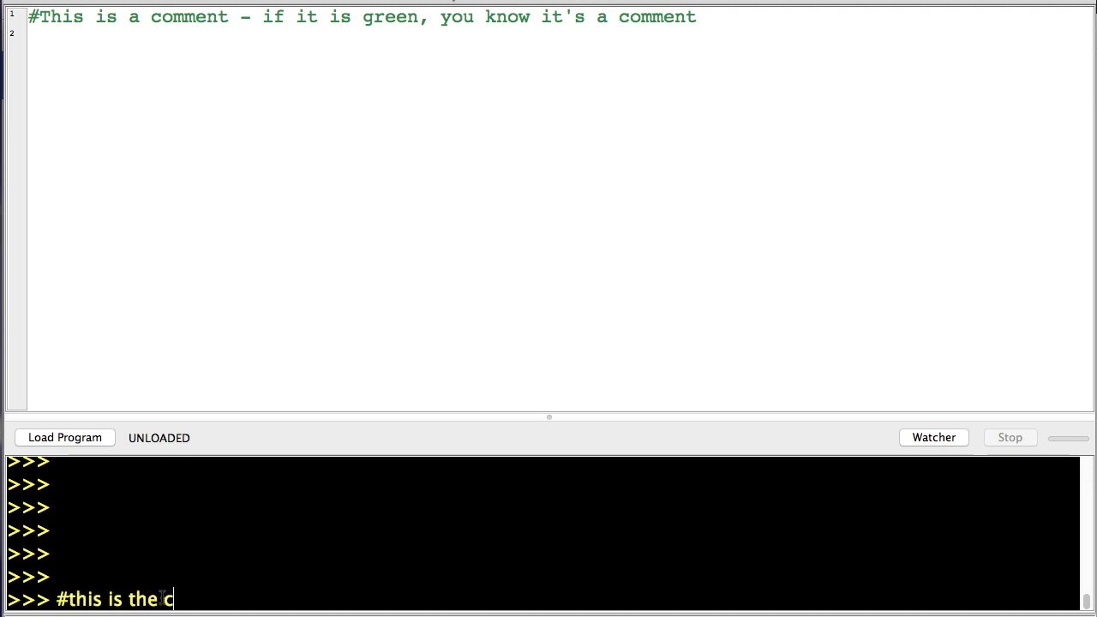
text(ommand window)
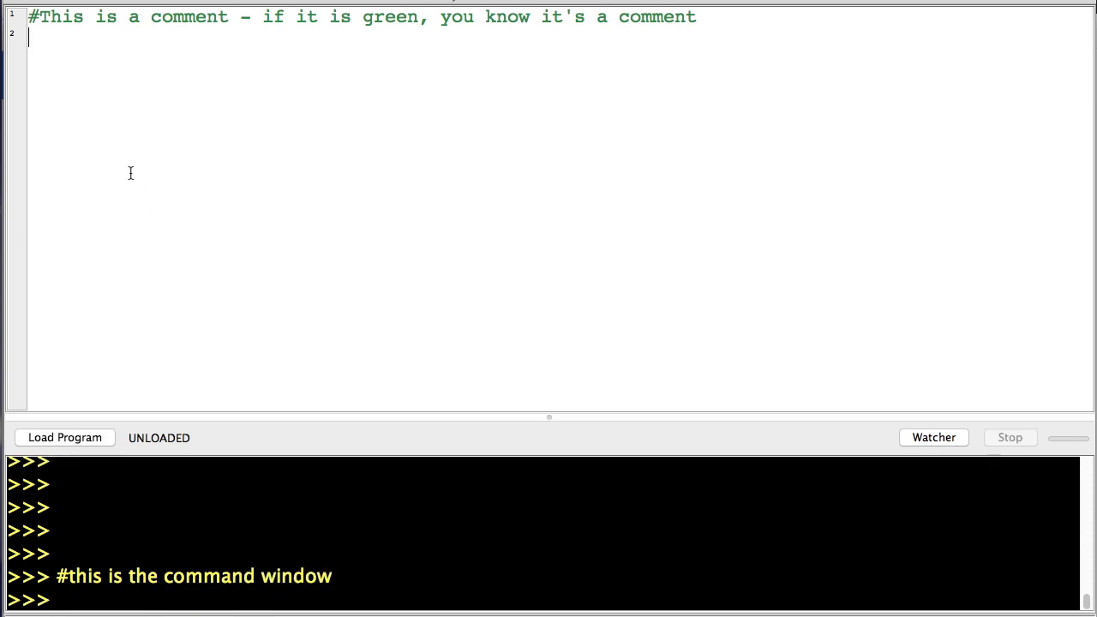
Add a second editor comment line reading "#This is the coding window!".
text(#This is)
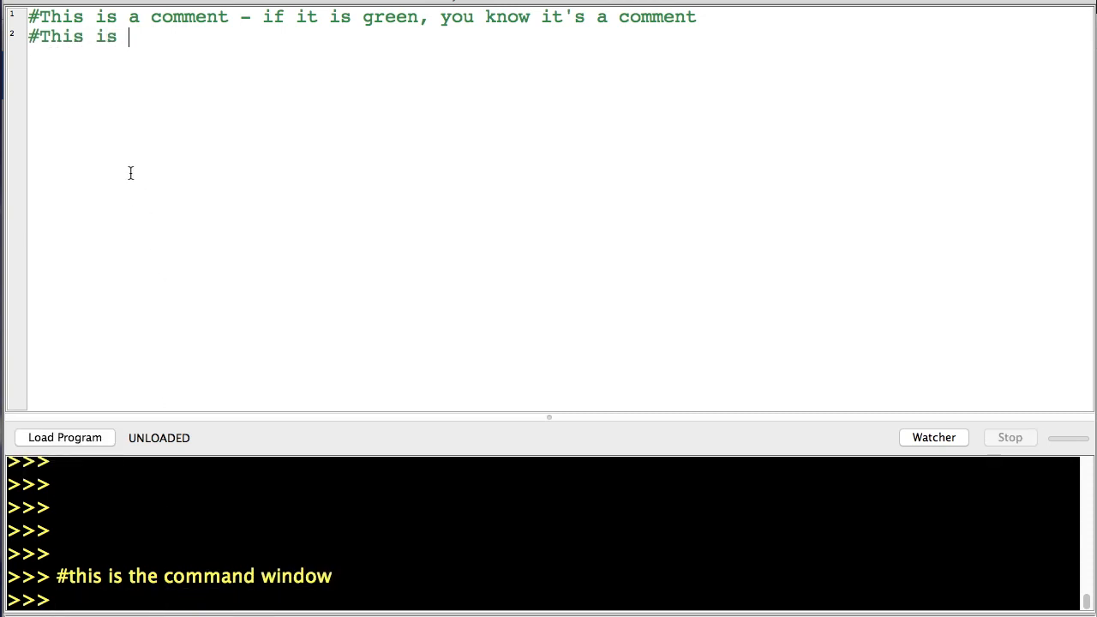
text(the coding window!)
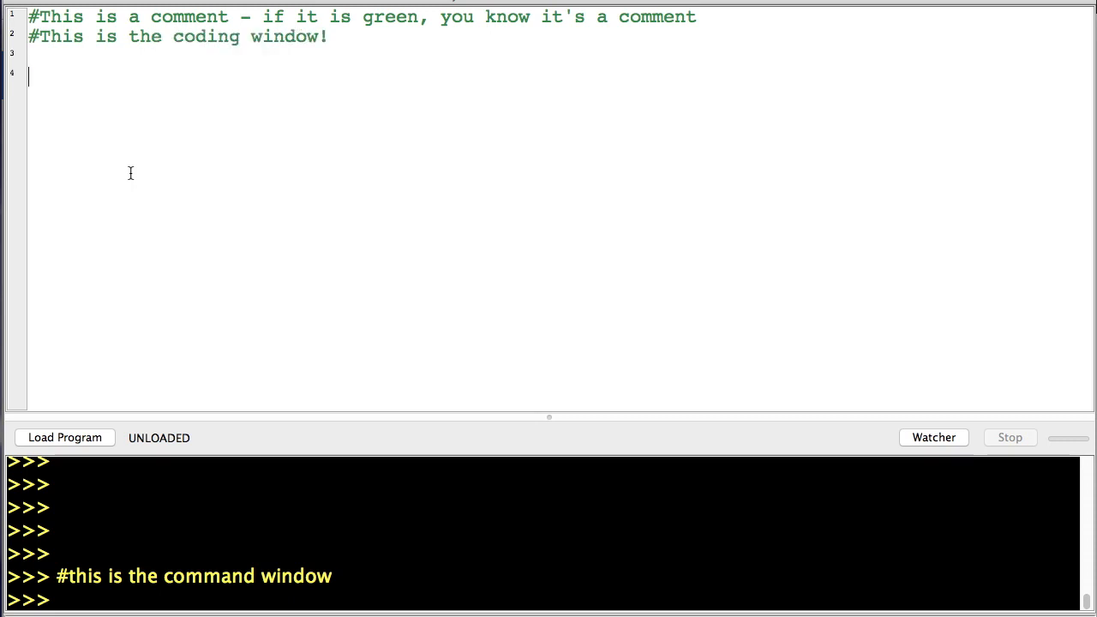
Comment that the simple parrot program takes a string and prints one line containing a string.
text(#S)
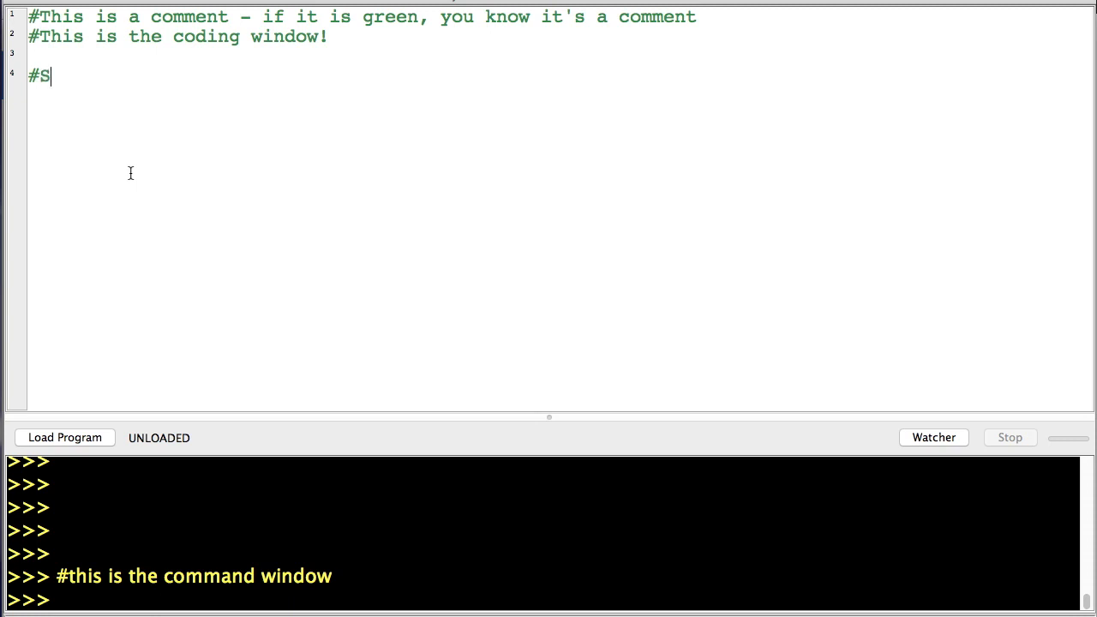
text(imple program:)
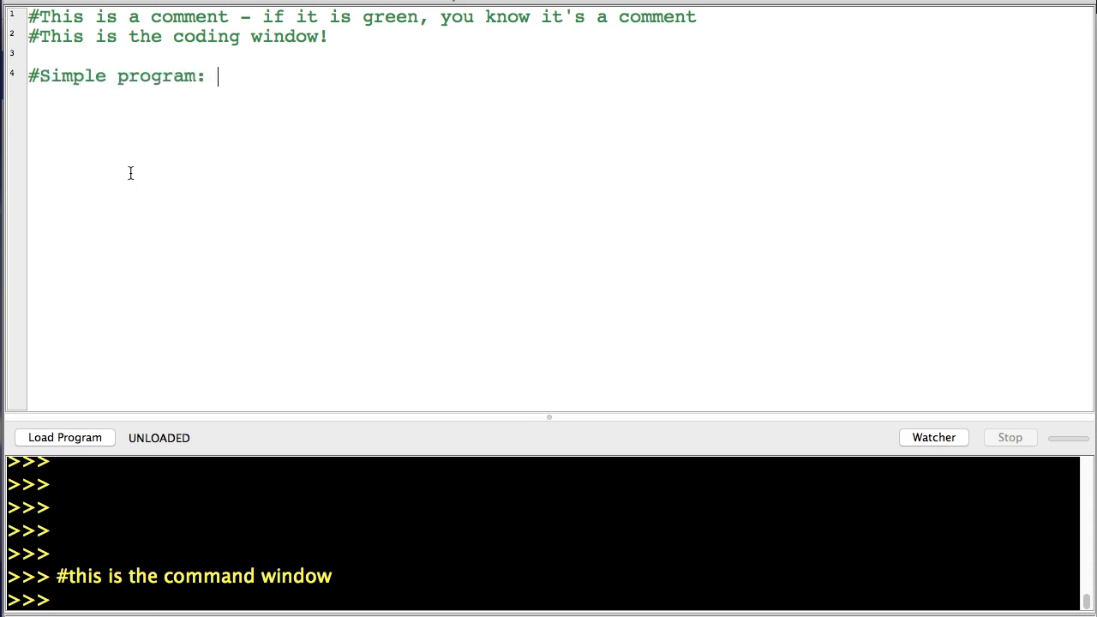
text(pa)
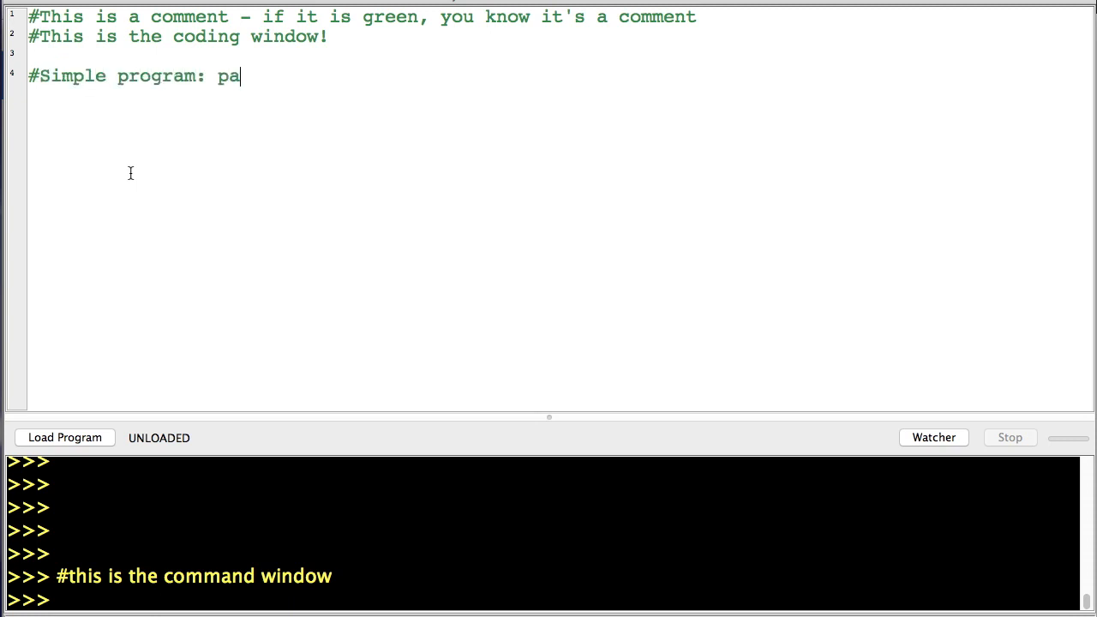
text(rrot)
text(#)
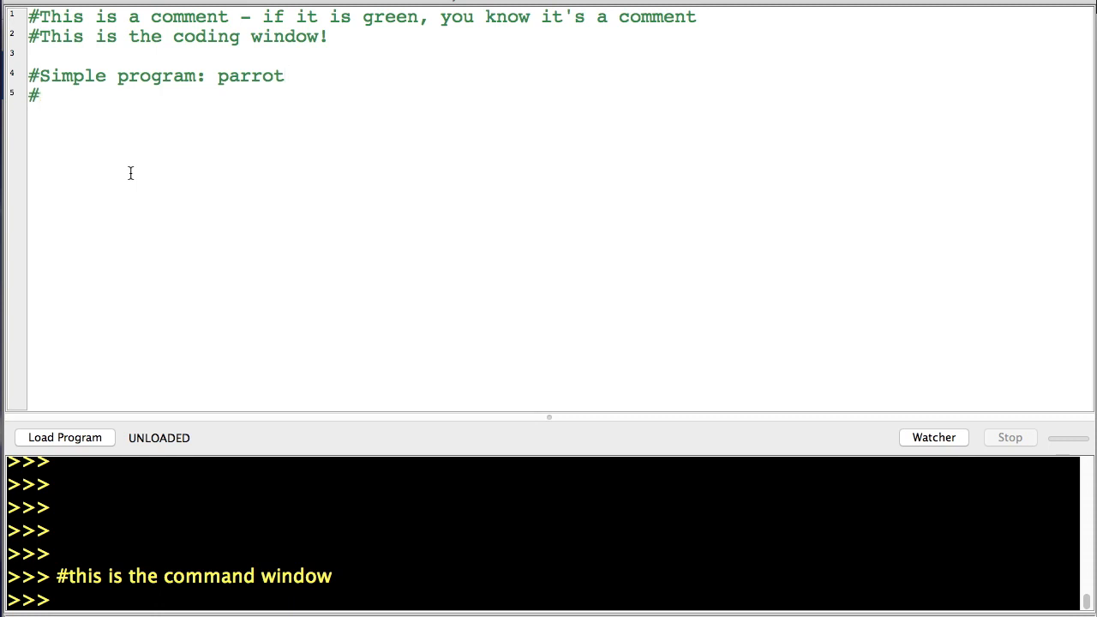
text(It will take in one variable - a)
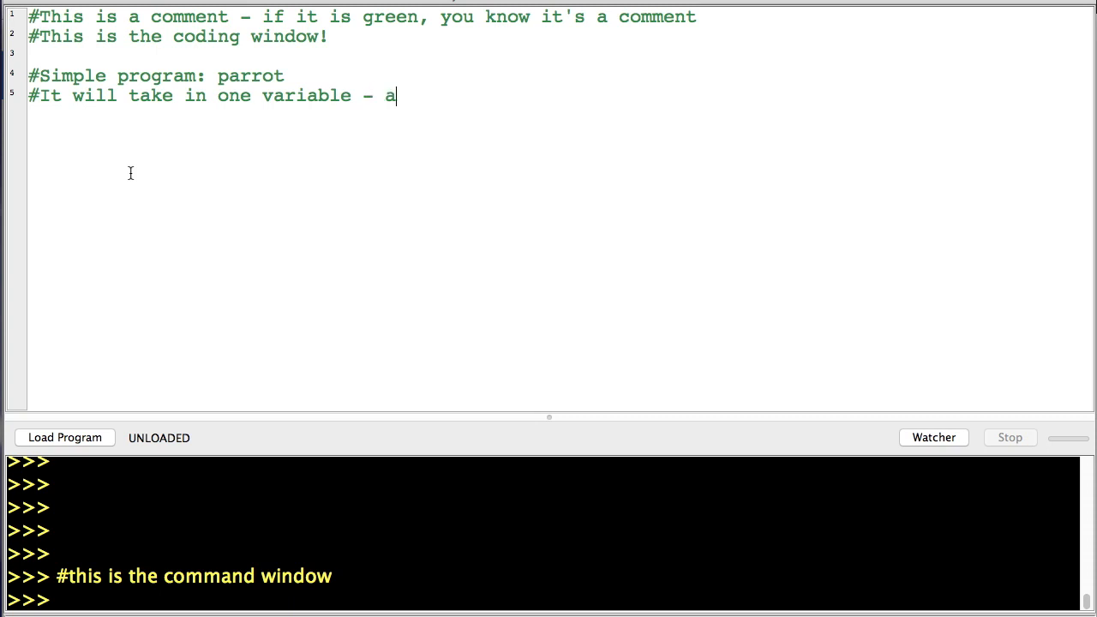
text(string)
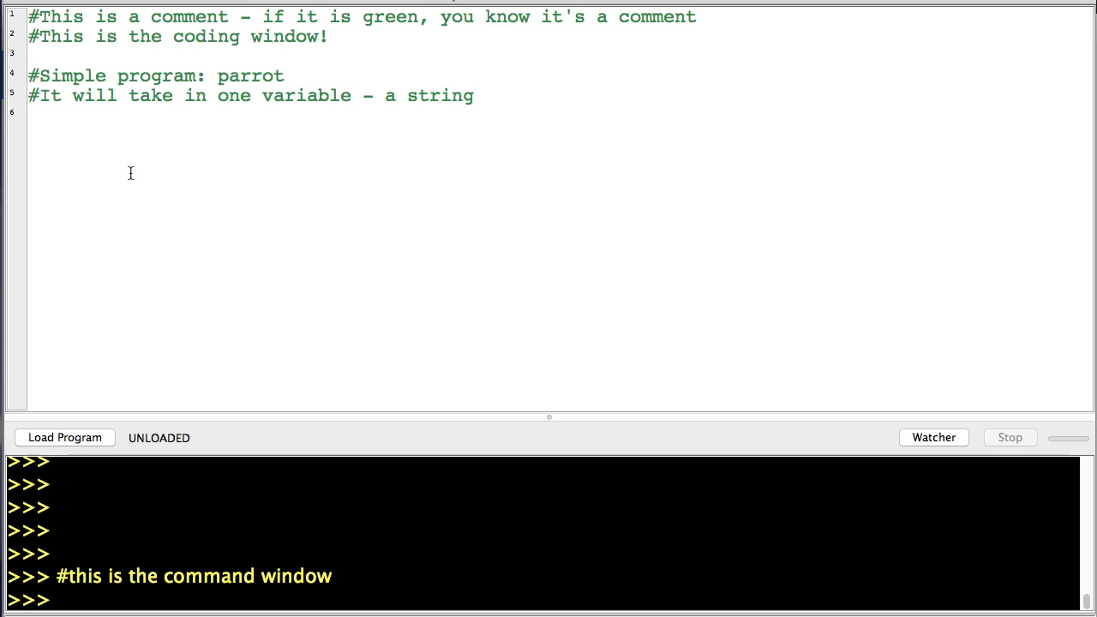
text(#i)
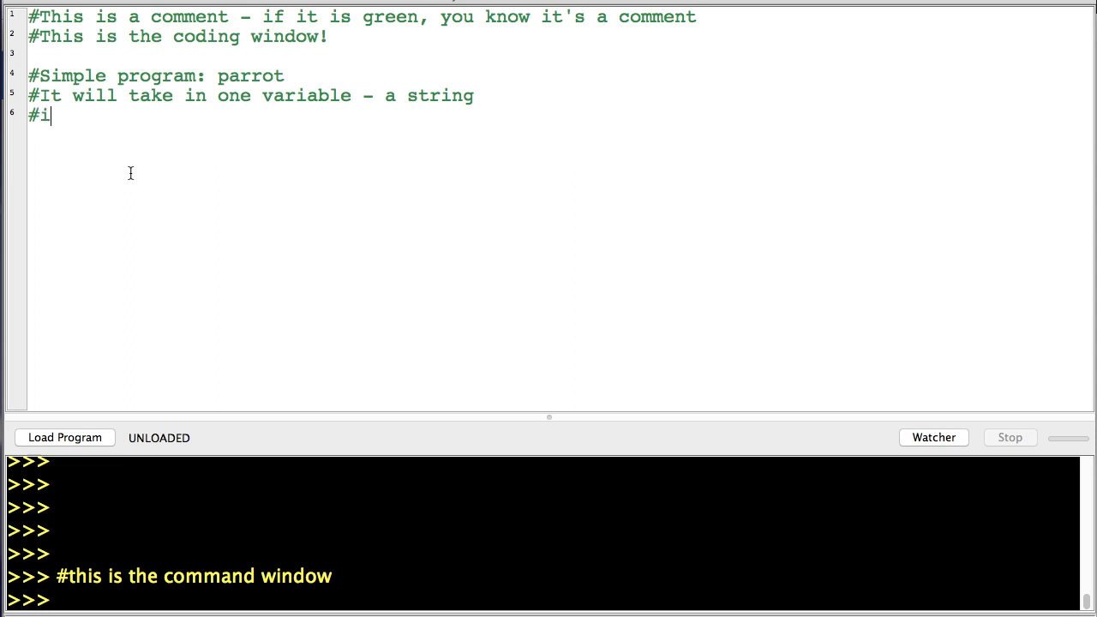
text(t will print out one line)
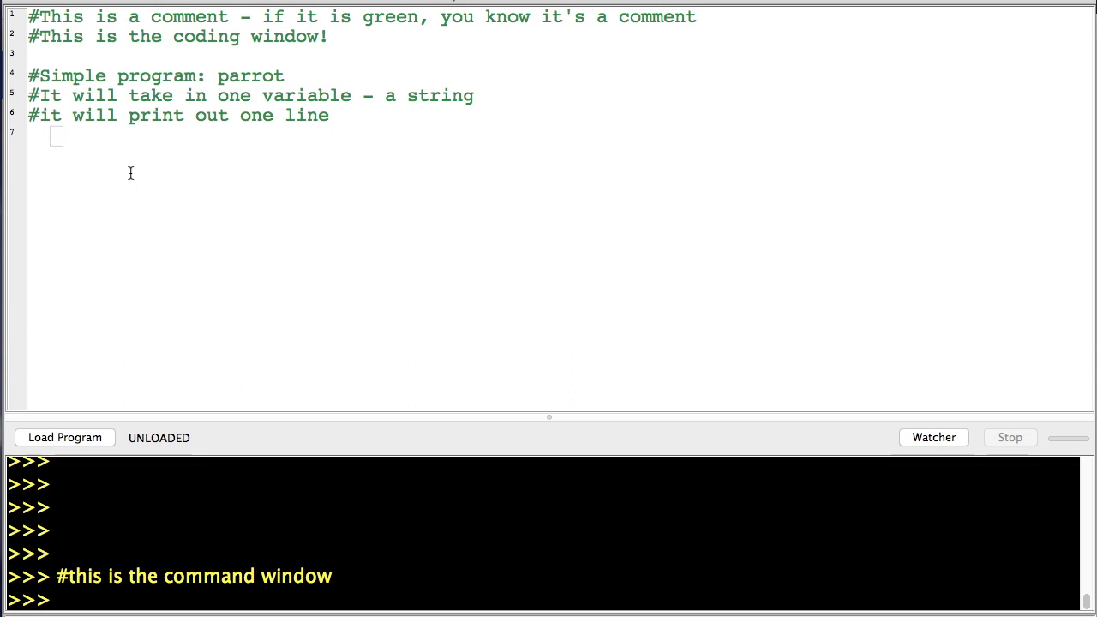
text(#That)
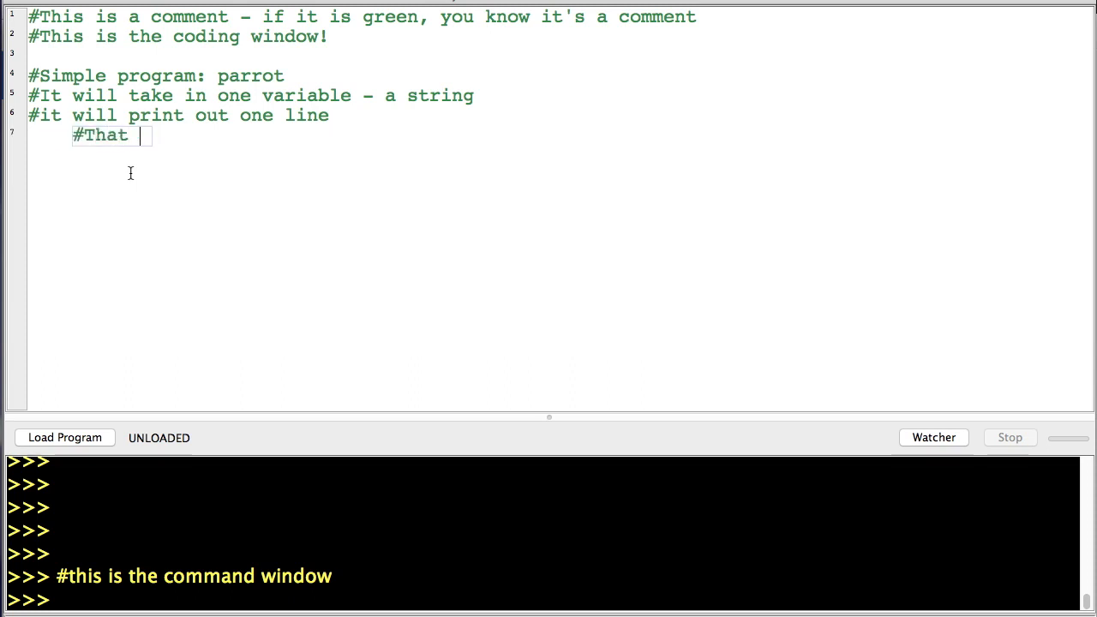
text(line will contain)
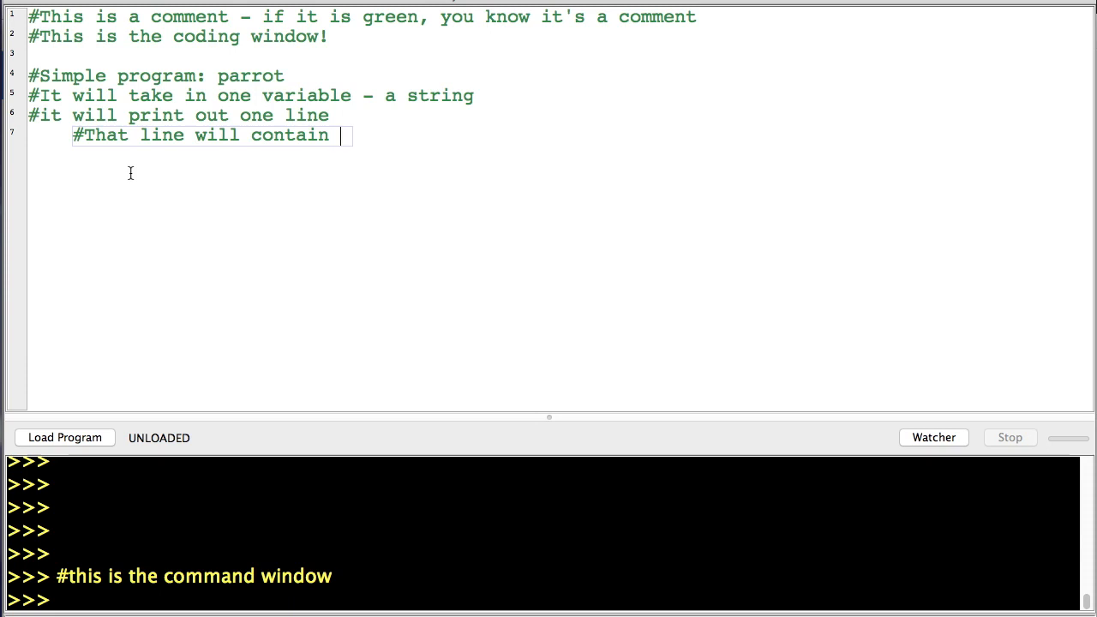
text(a)
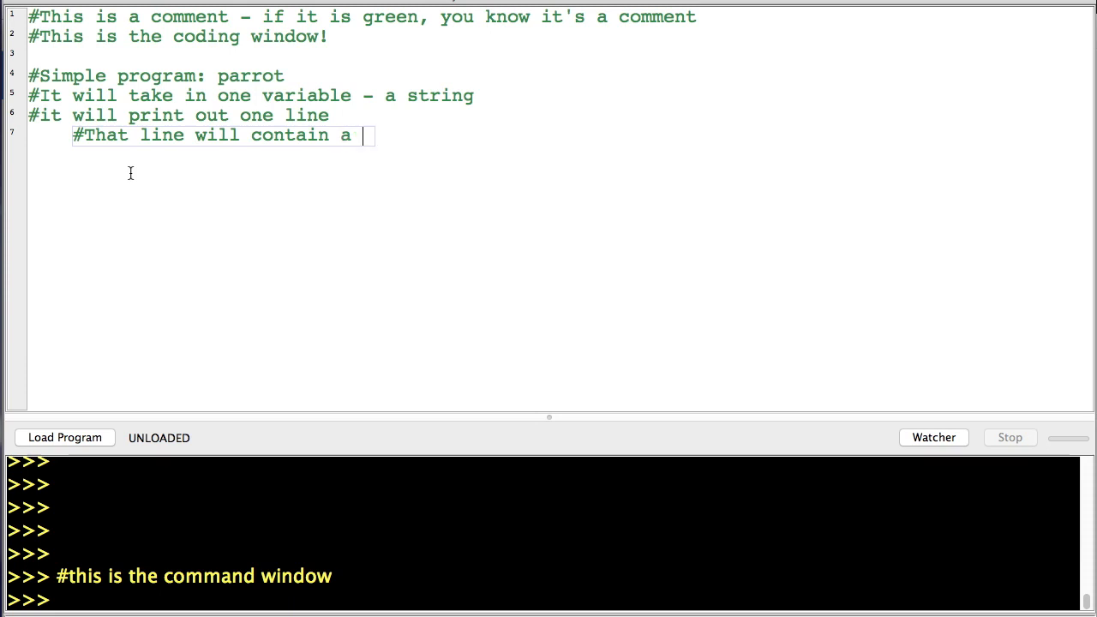
text(string)
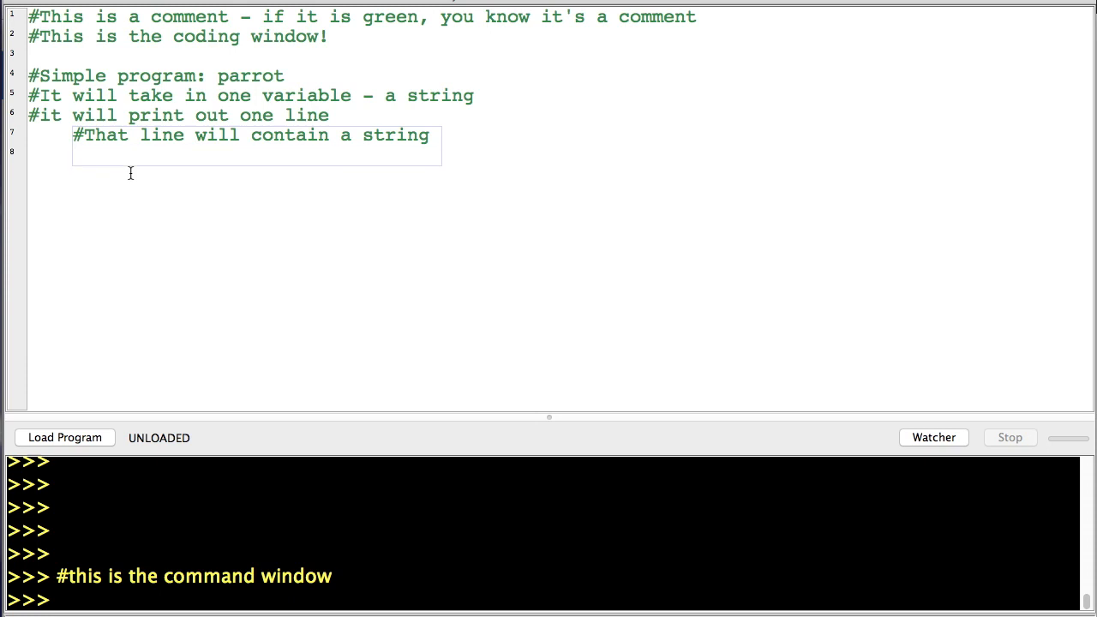
Comment that it combines "Squaaak! " with the inputted variable and appends " squaaaak!!!".
text(#It will co)
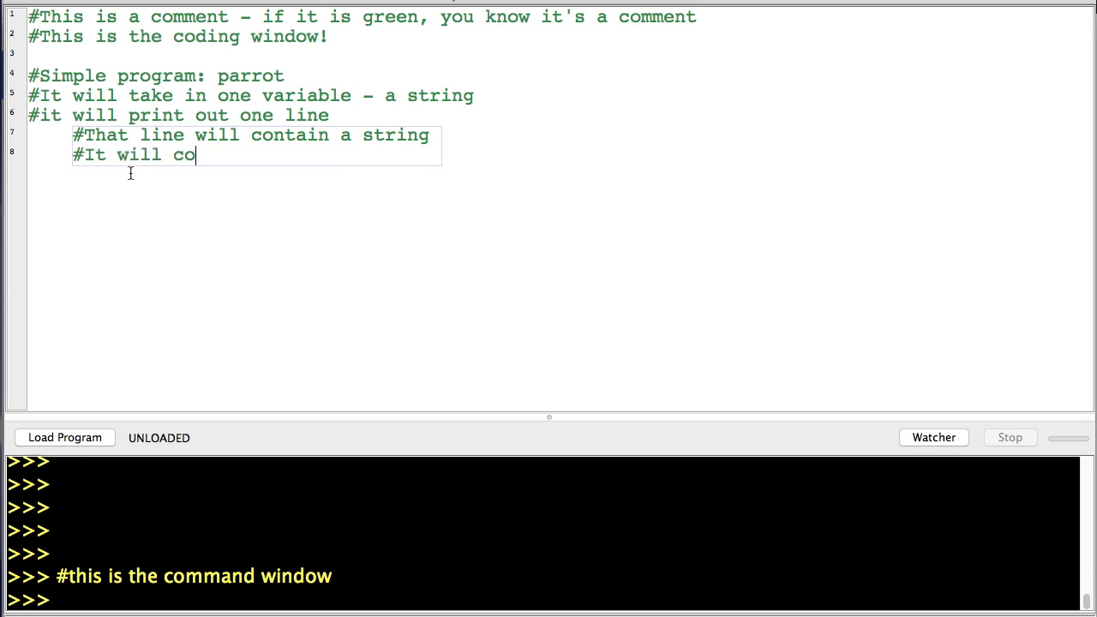
text(mbine the strin)
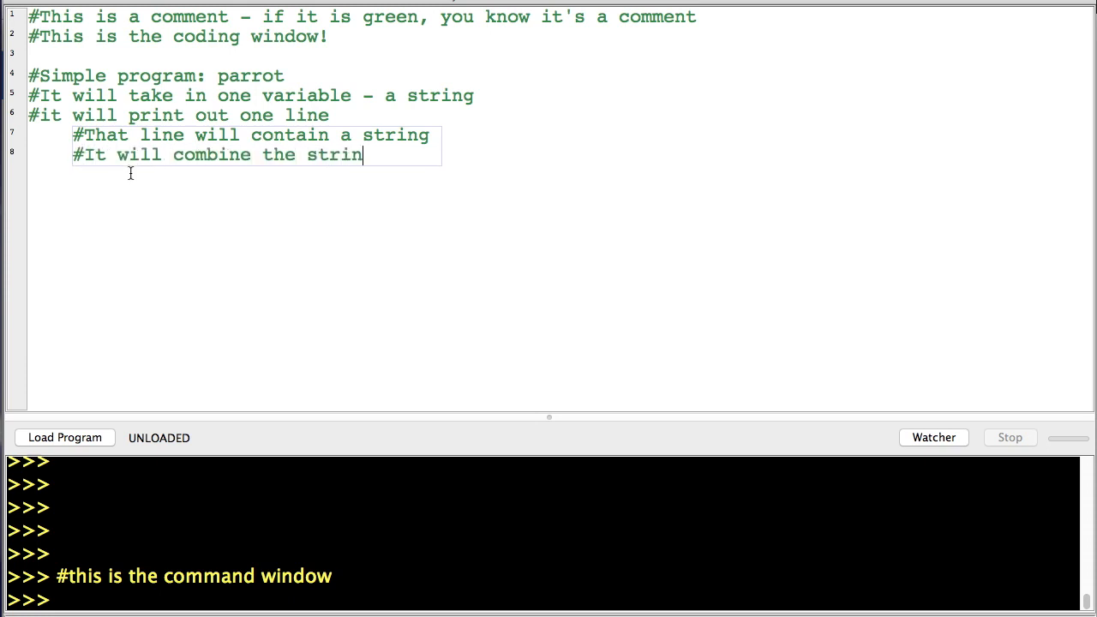
text(g "Squaa)
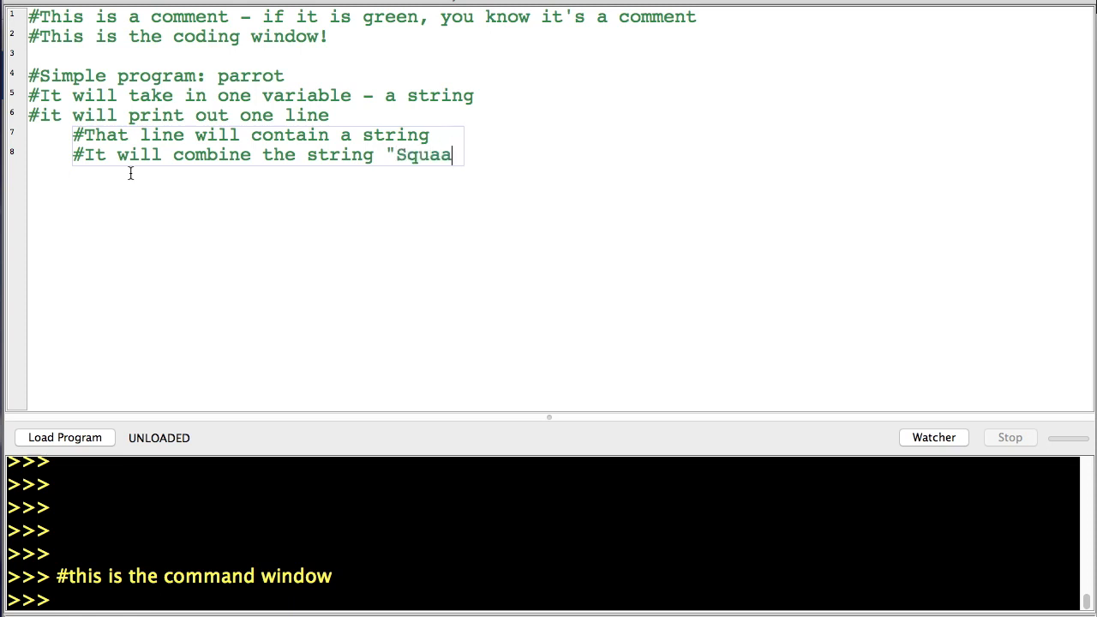
text(aak! " with the v)
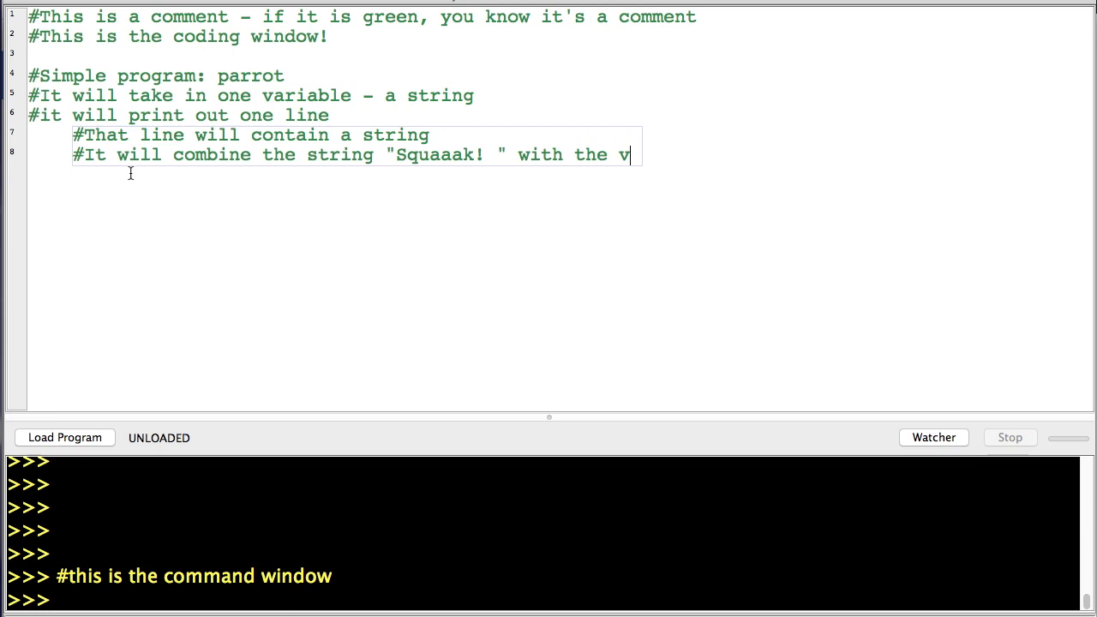
text(ariable inputte)
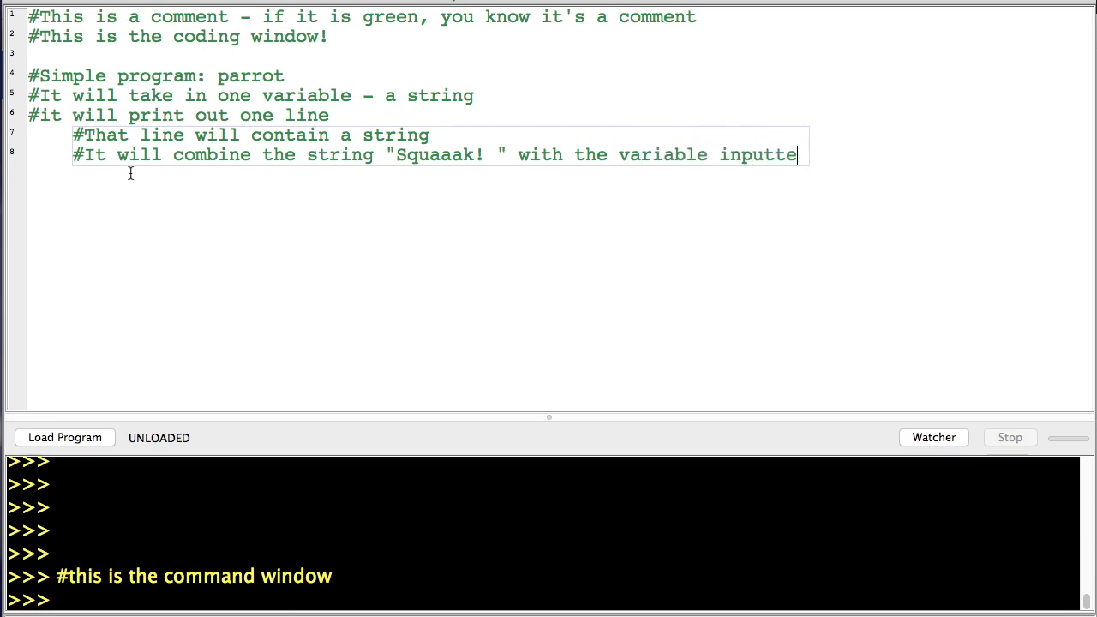
text(d)
text(#It will put the str)
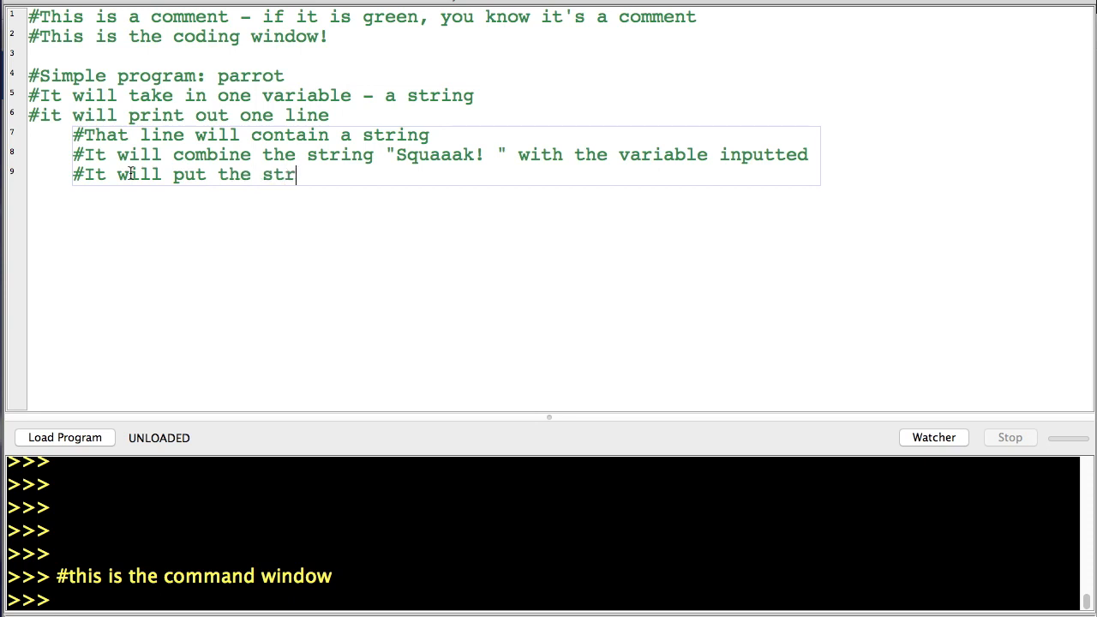
text(ing ")
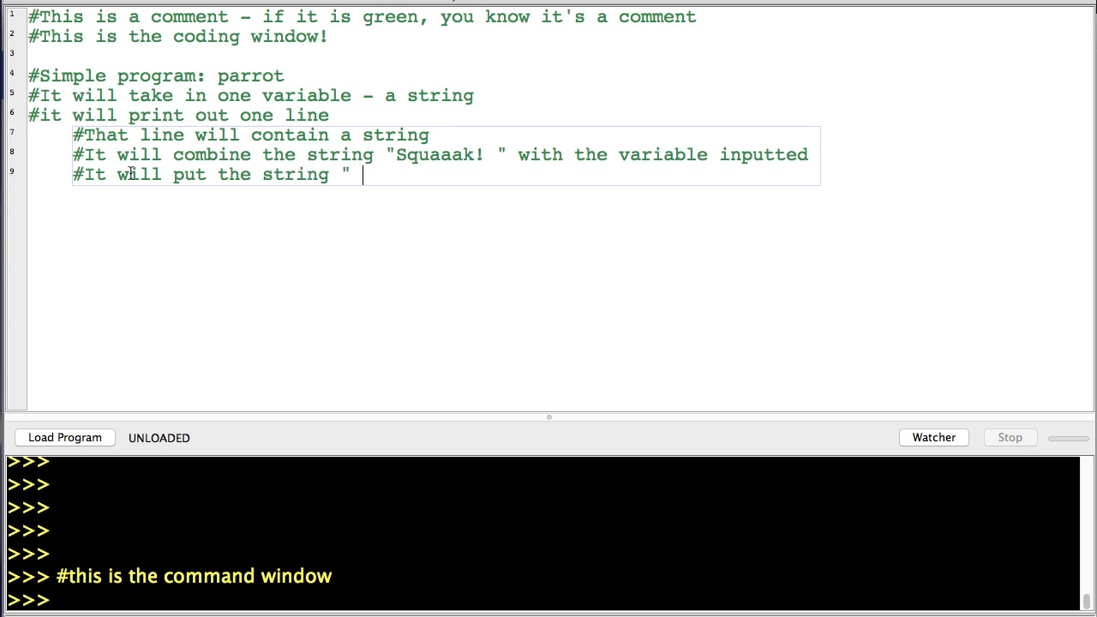
text(squ)
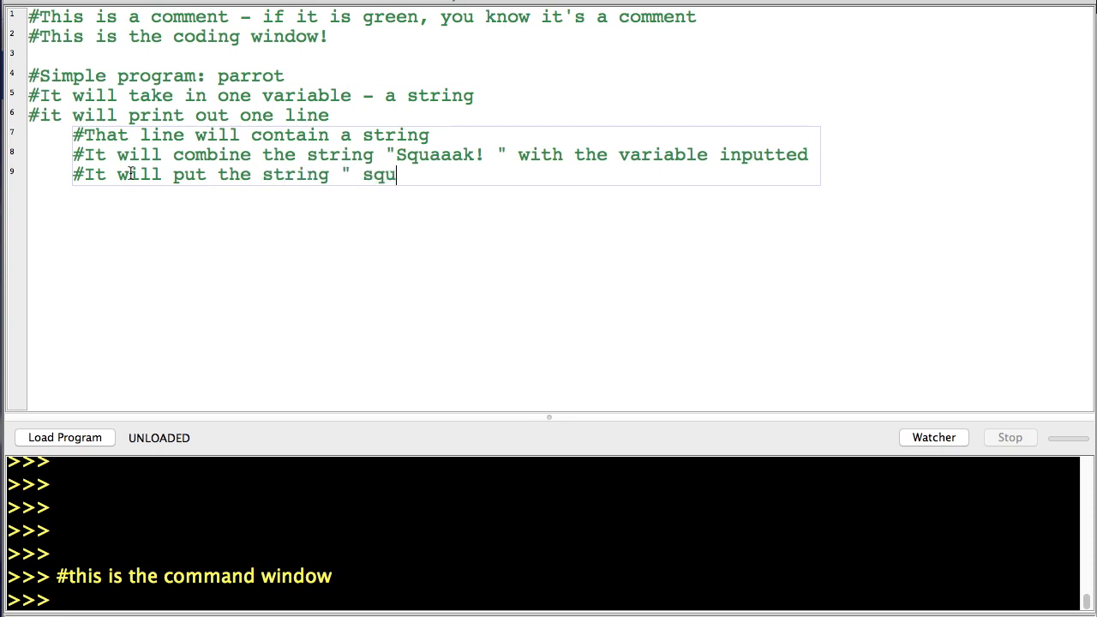
text(aaaak!!!" on the end of the combination of)
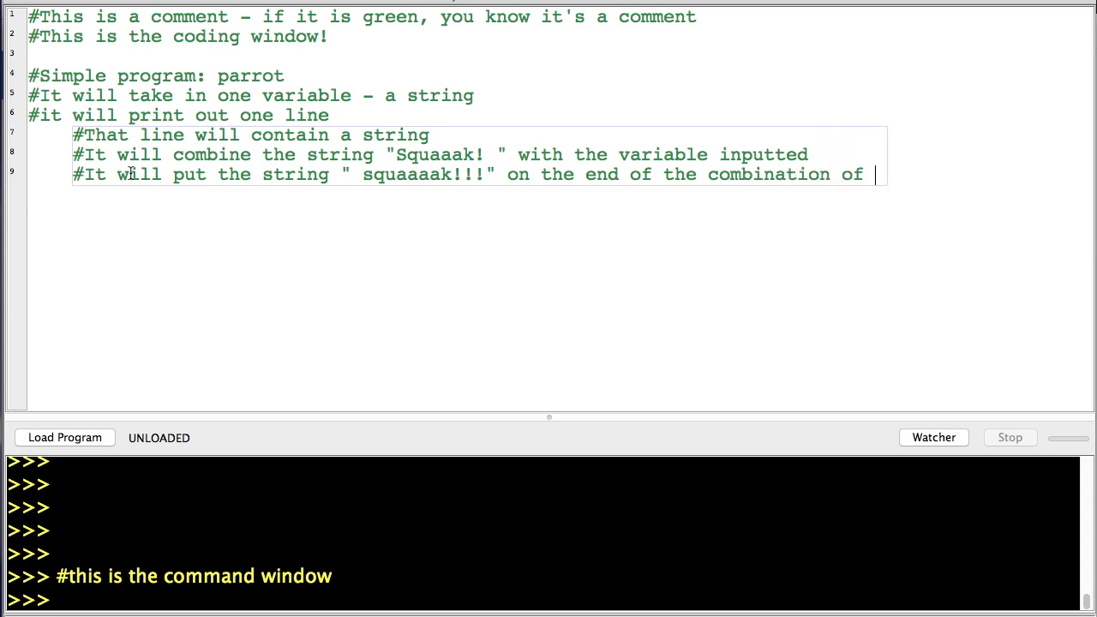
text(liste)
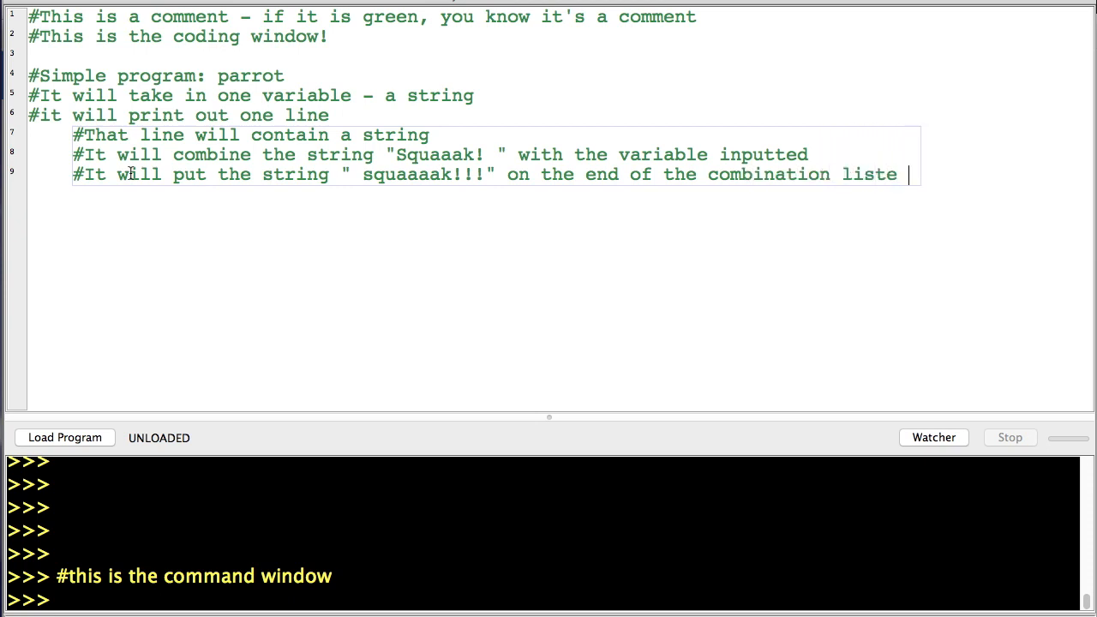
text(d above)
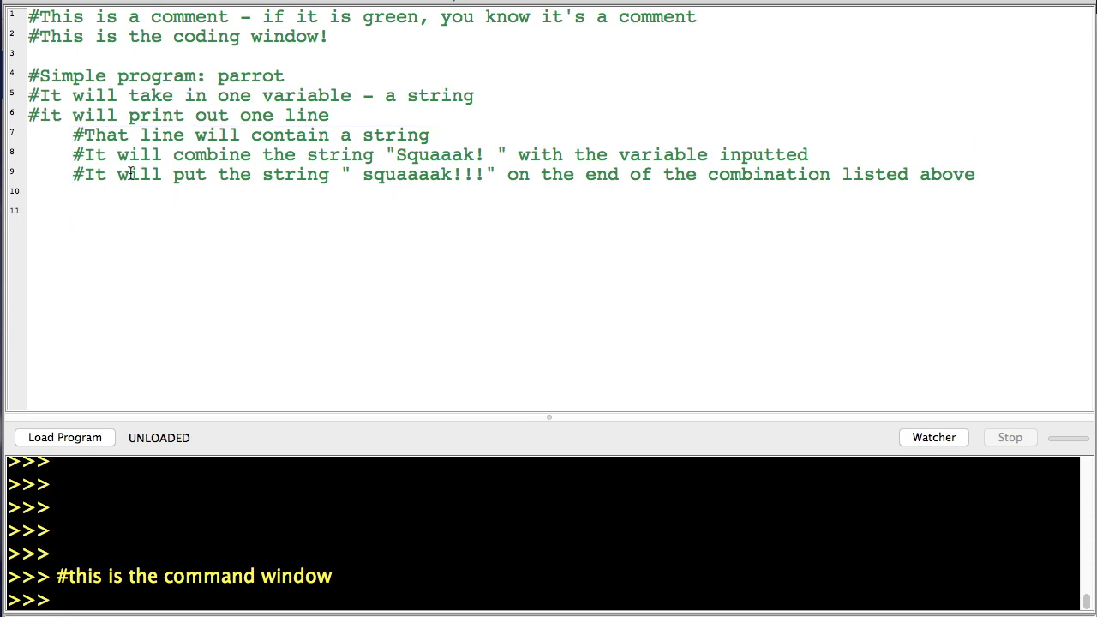
Write def parrot(a): with an indented print "Squaaak! "+a+" squaaaak!!!" line.
text(def parrot()
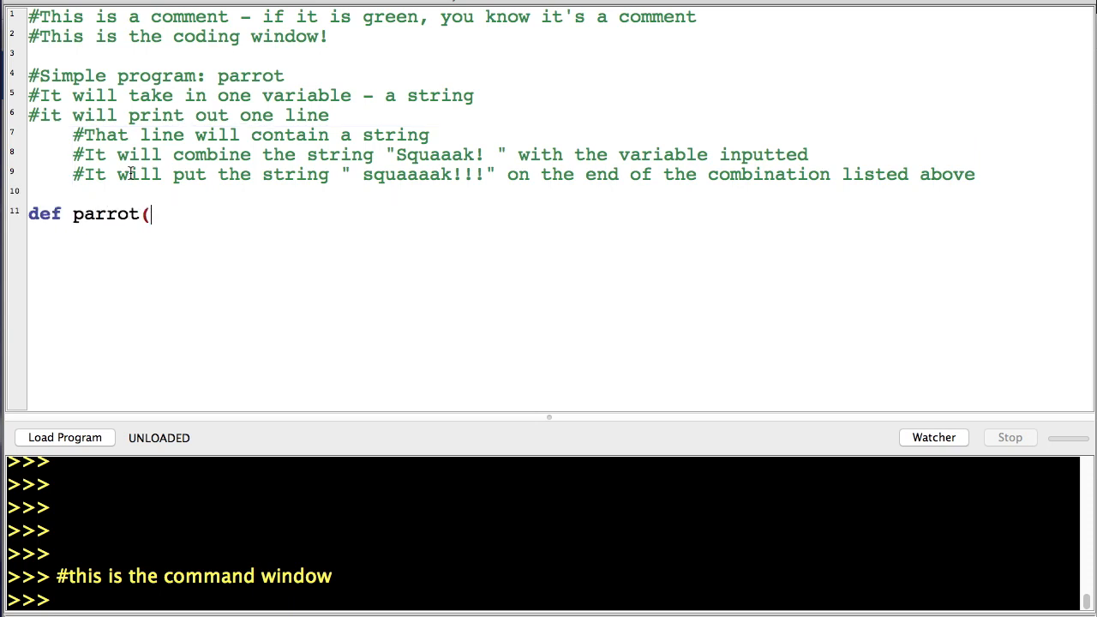
text(a):)
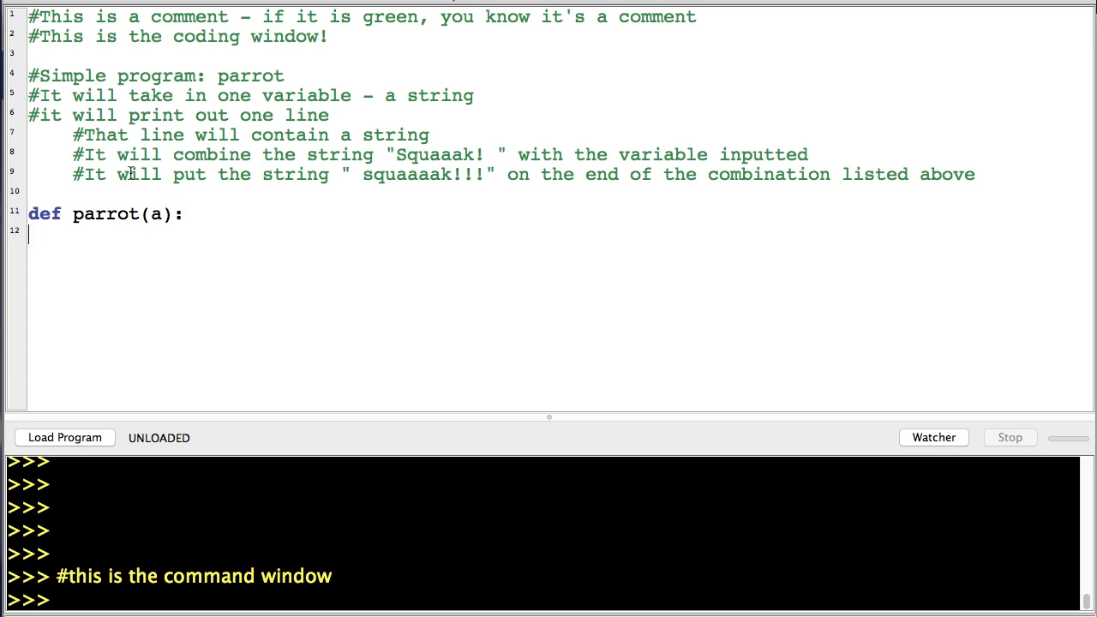
text(p)
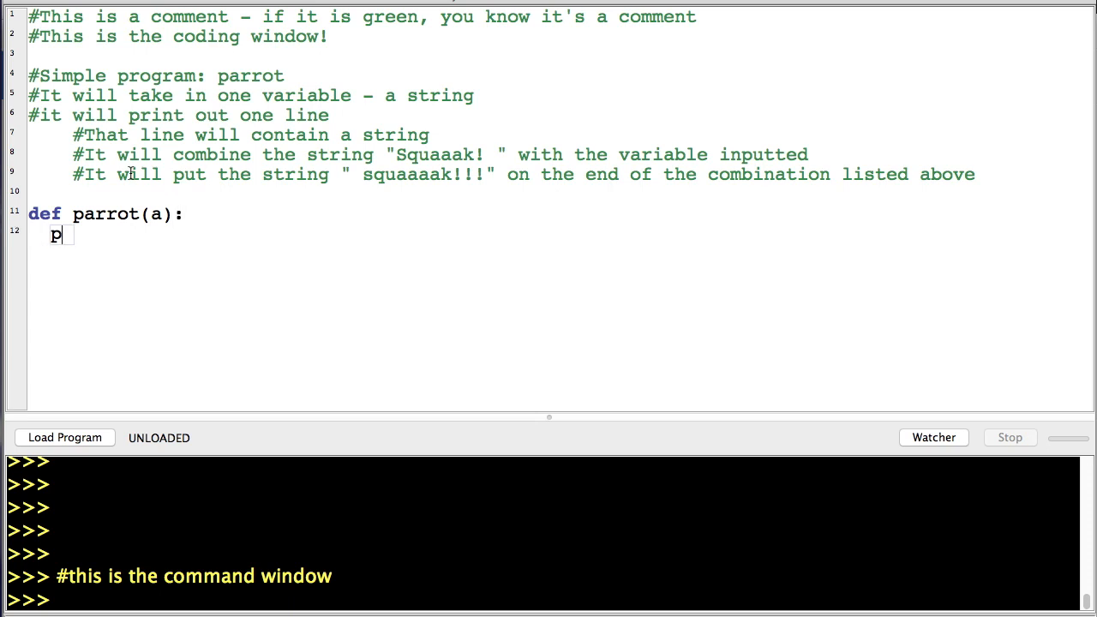
text(rti)
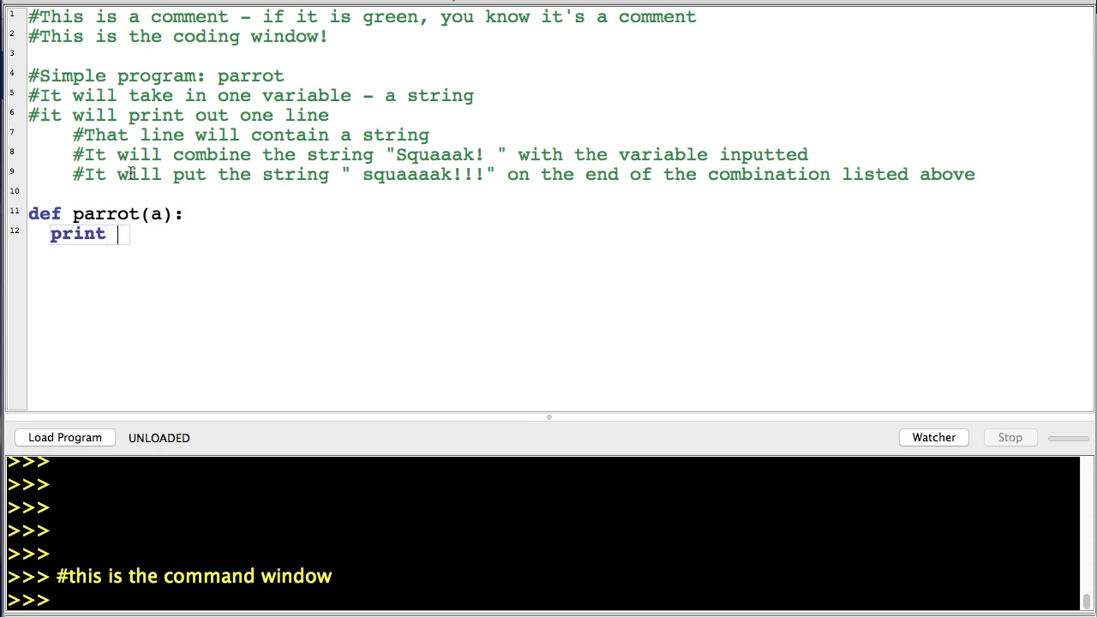
text(")
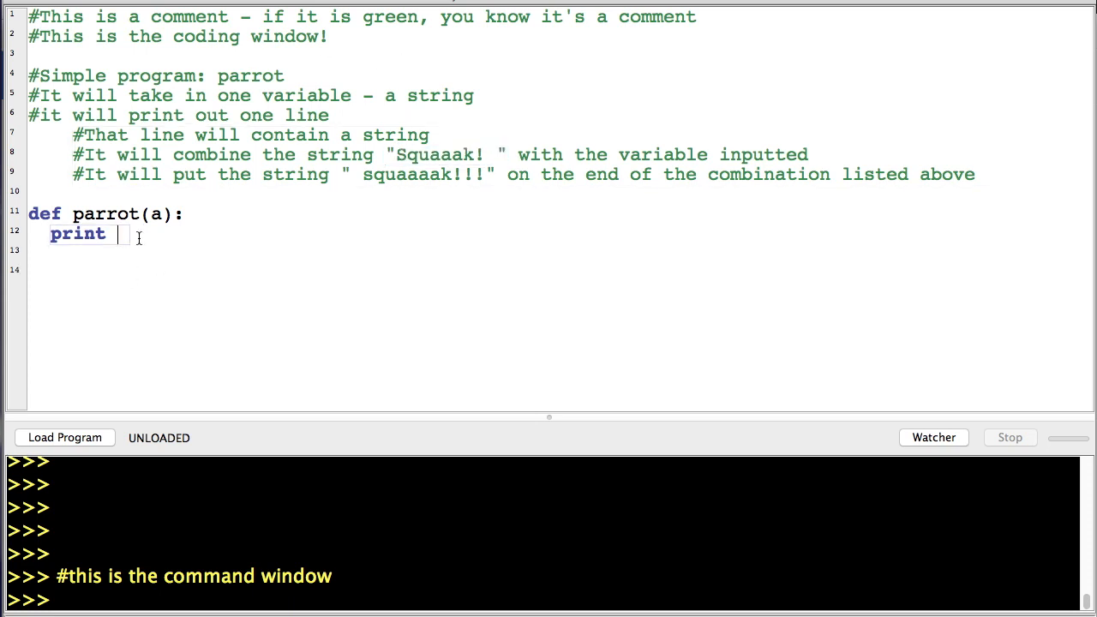
text("Squaaak! ")
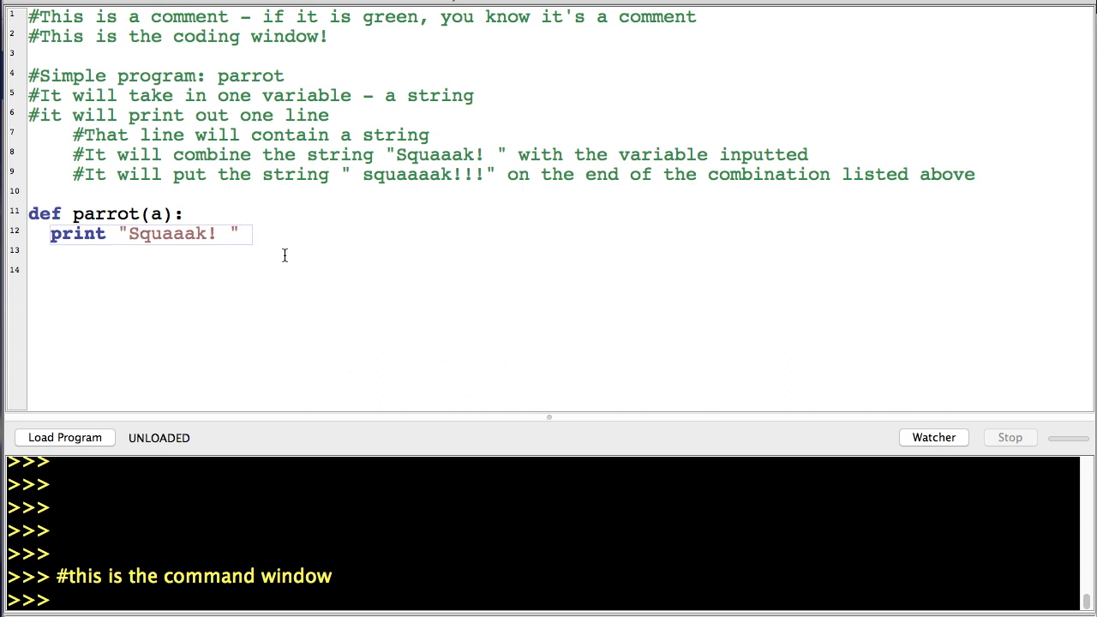
text(+a+)
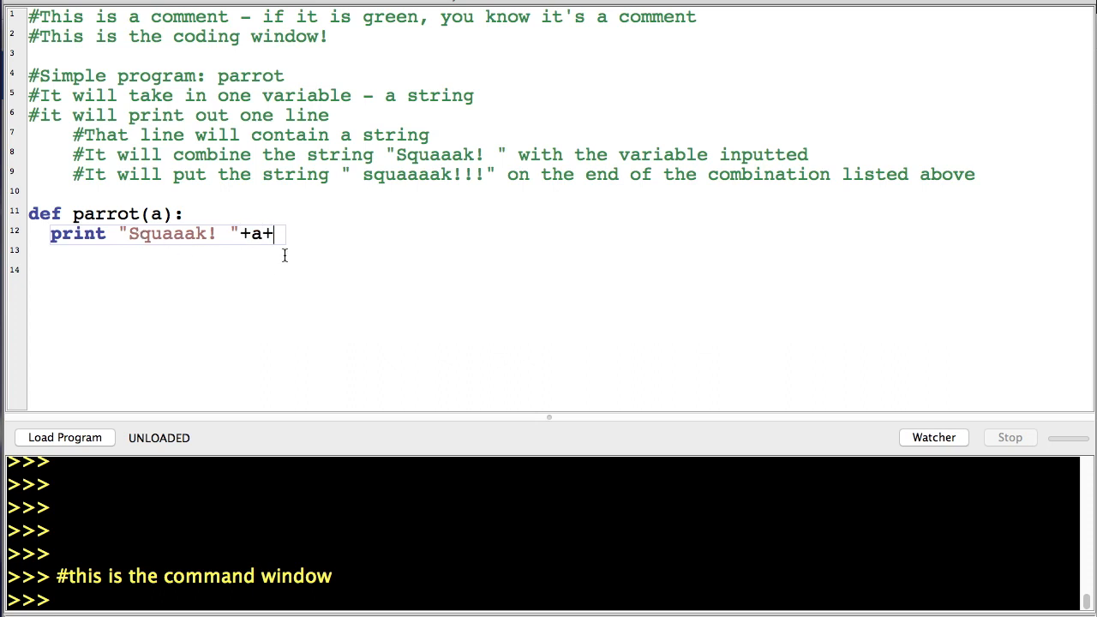
drag(333, 175, 377, 175)
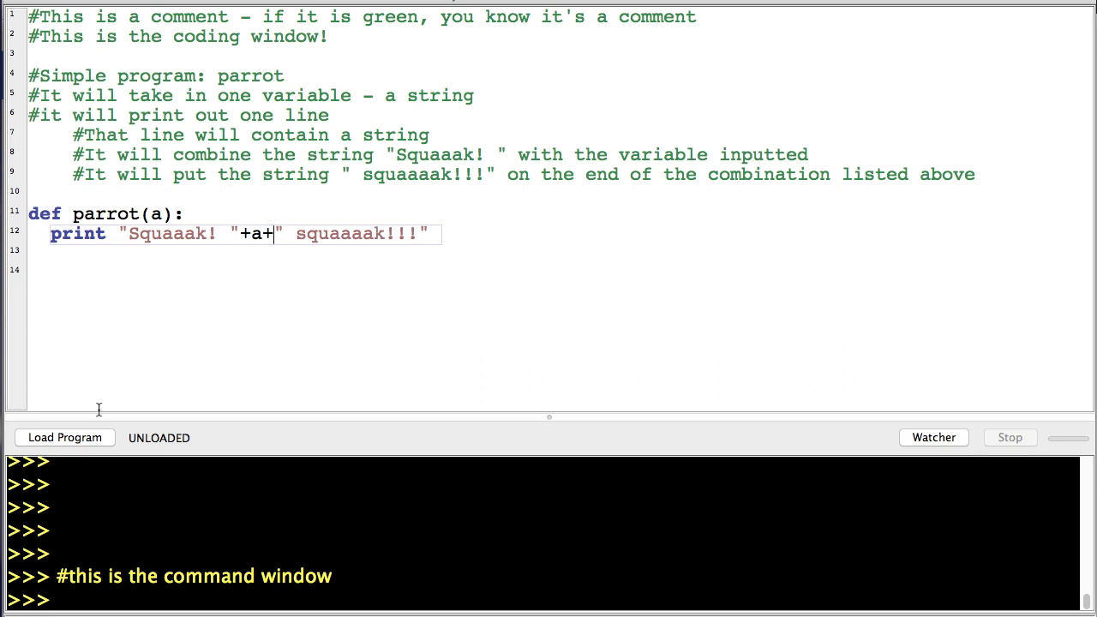
Load the program, saving the file when prompted.
click(65, 437)
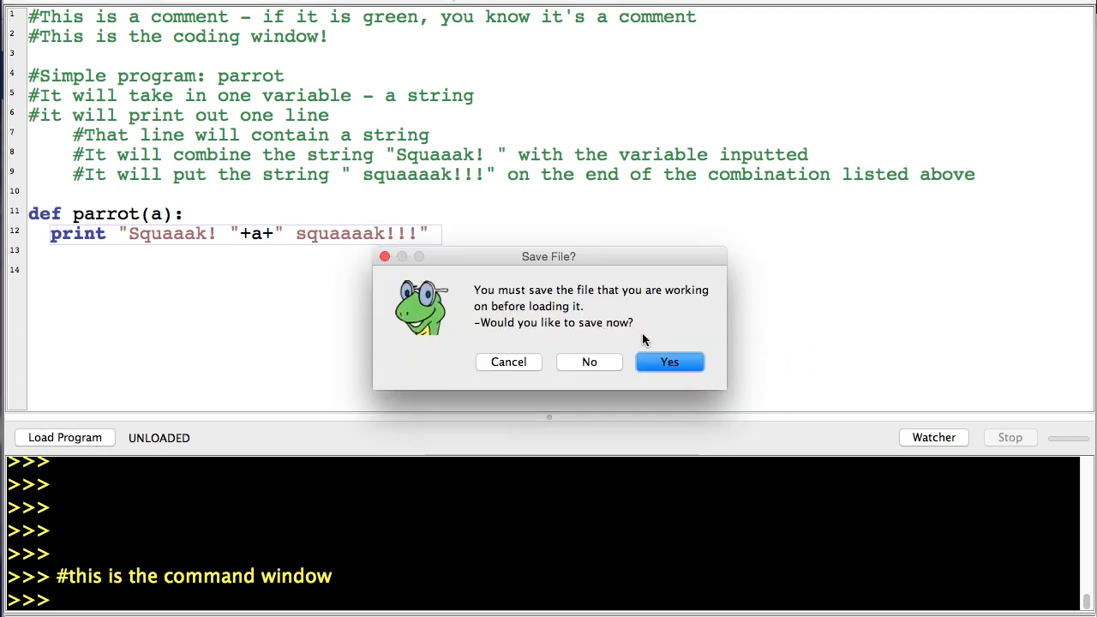
click(669, 362)
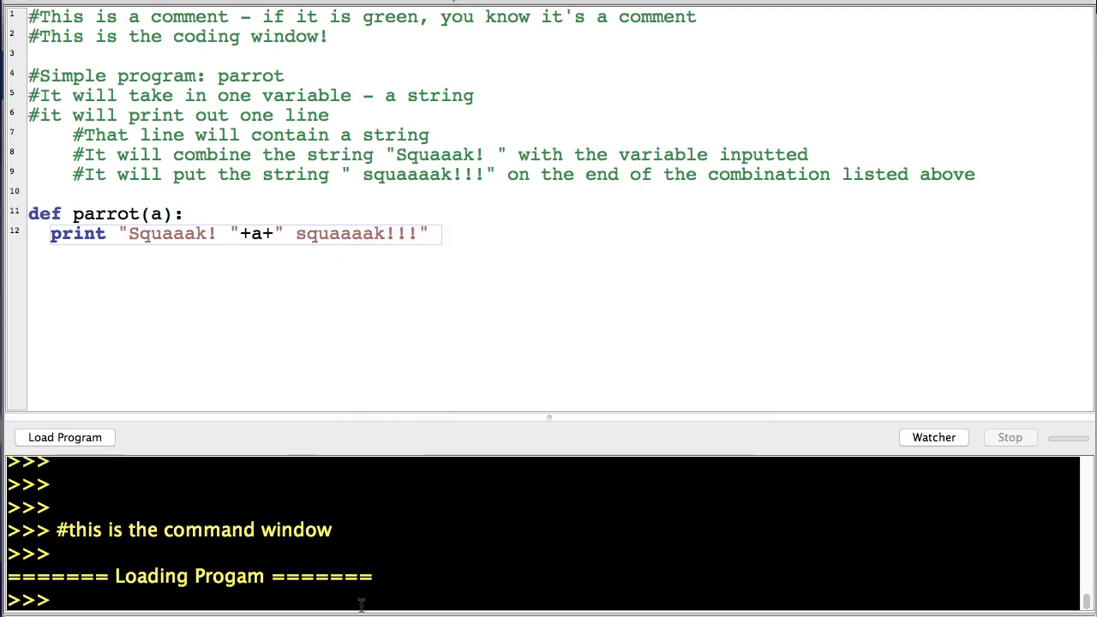
Run parrot("hi") in the console to print "Squaaak! hi squaaaak!!!".
text(parrot()
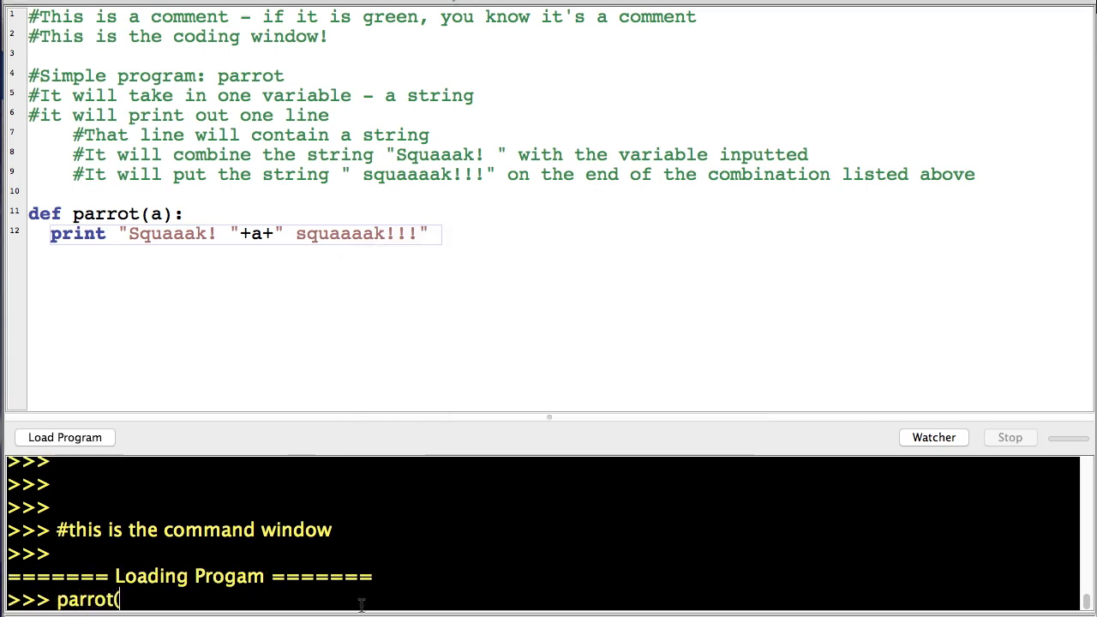
text("hi)
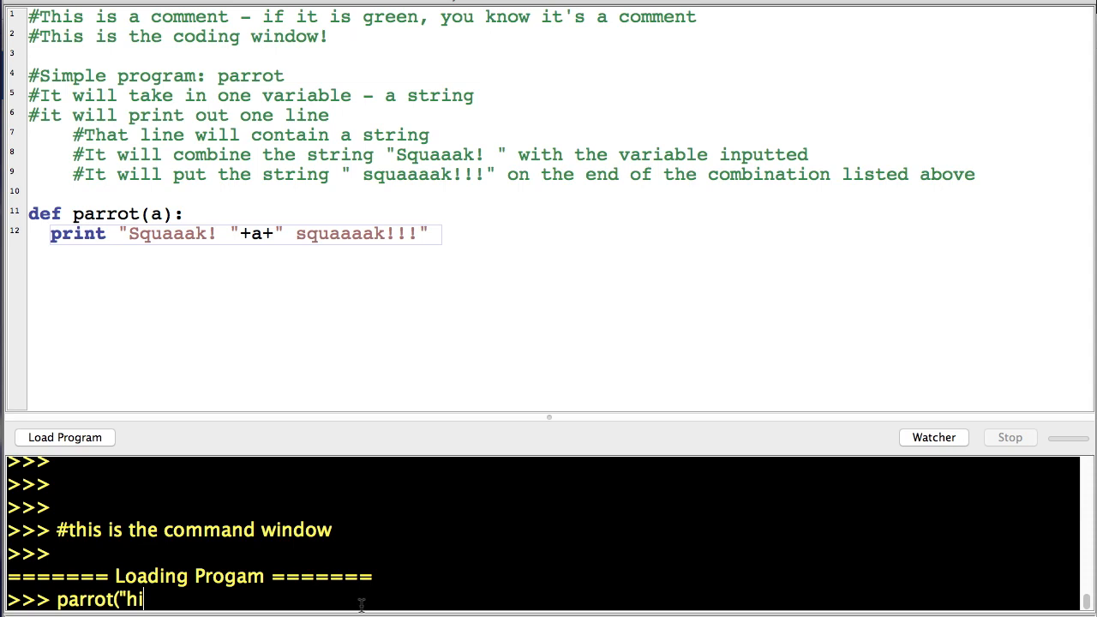
text("))
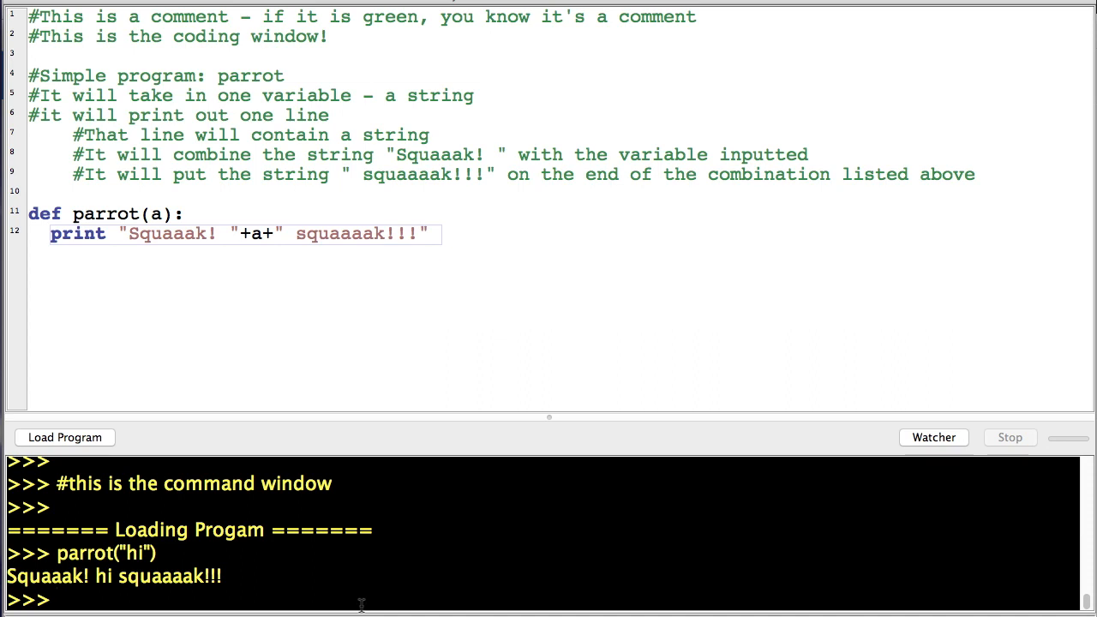
text(par)
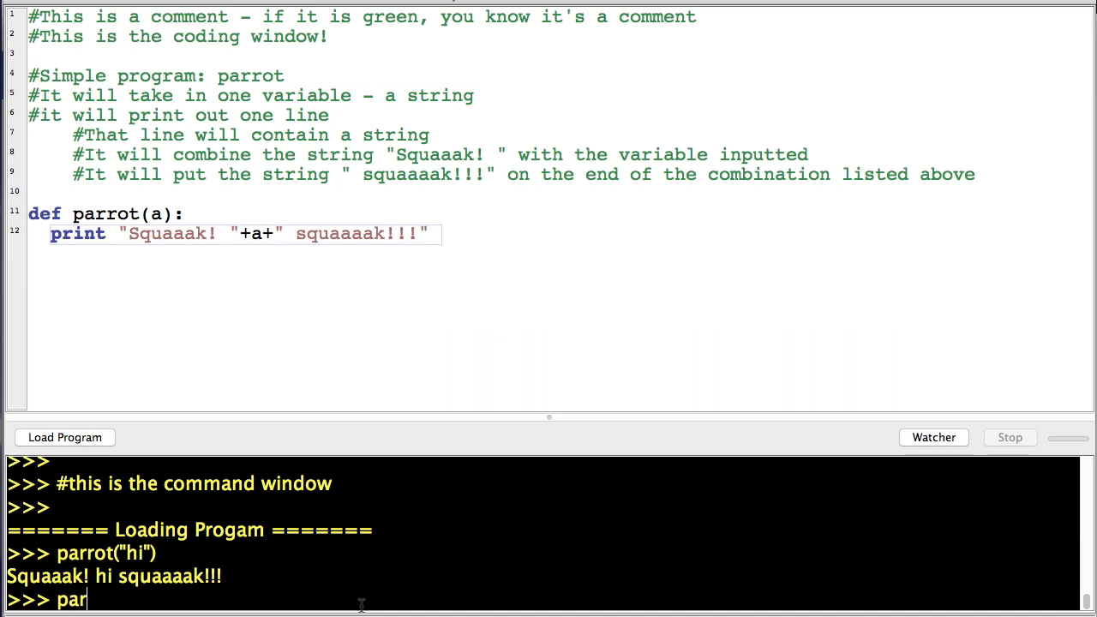
Run parrot(2), see the str/int concatenation error, and change +a+ to +str(a)+ in the print line.
text(rot(2)
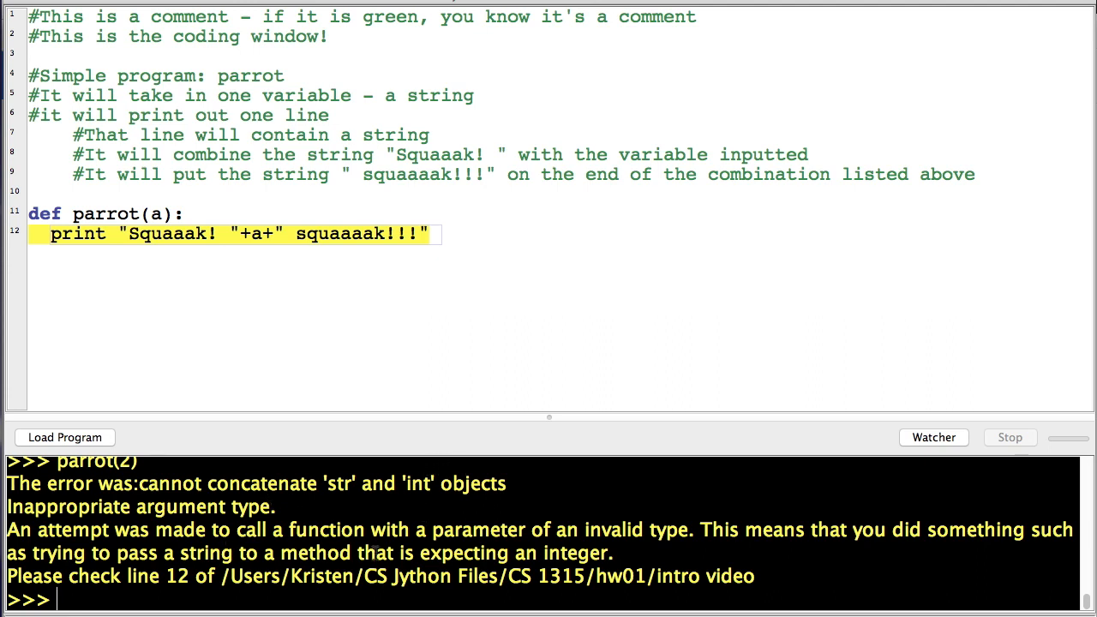
mouse_move(542, 288)
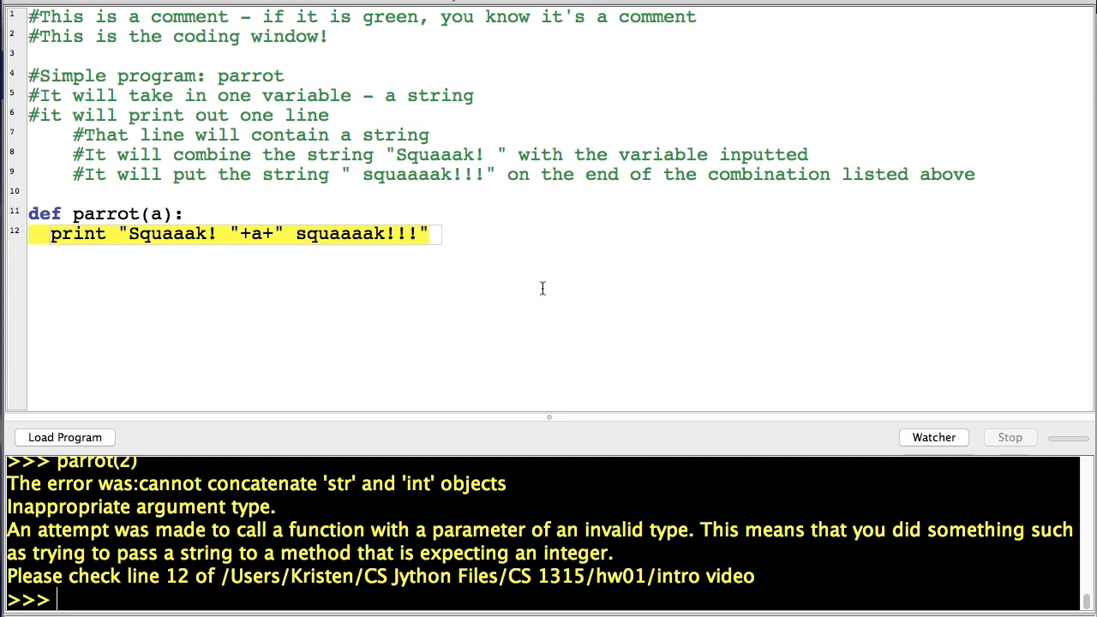
click(254, 233)
text(str(a))
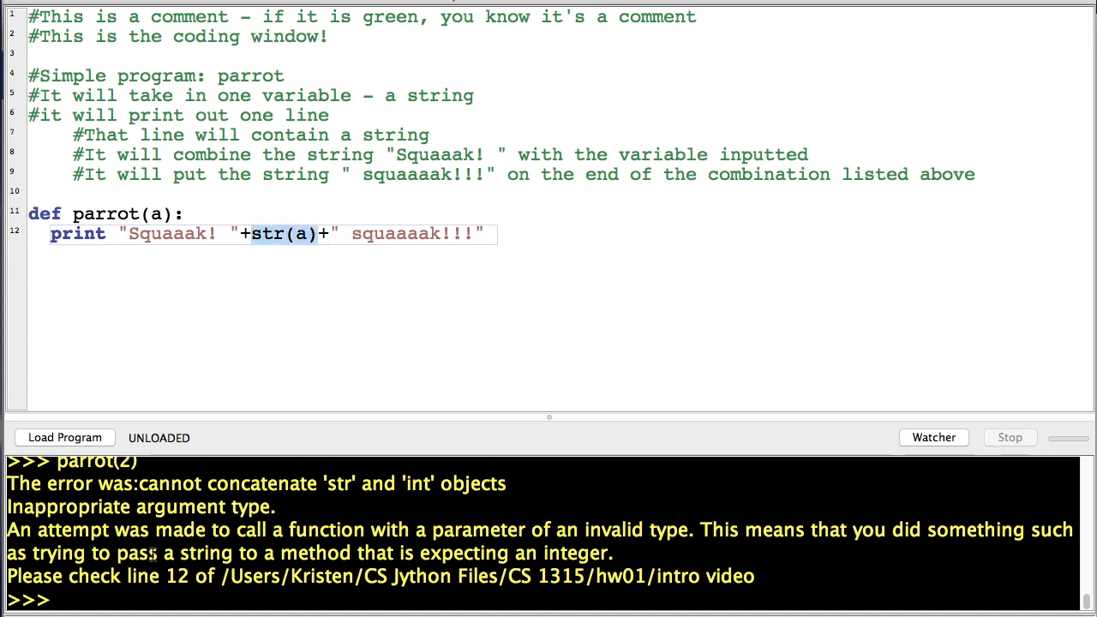
Reload the corrected program and run parrot(2) to print "Squaaak! 2 squaaaak!!!".
click(65, 437)
text(pa)
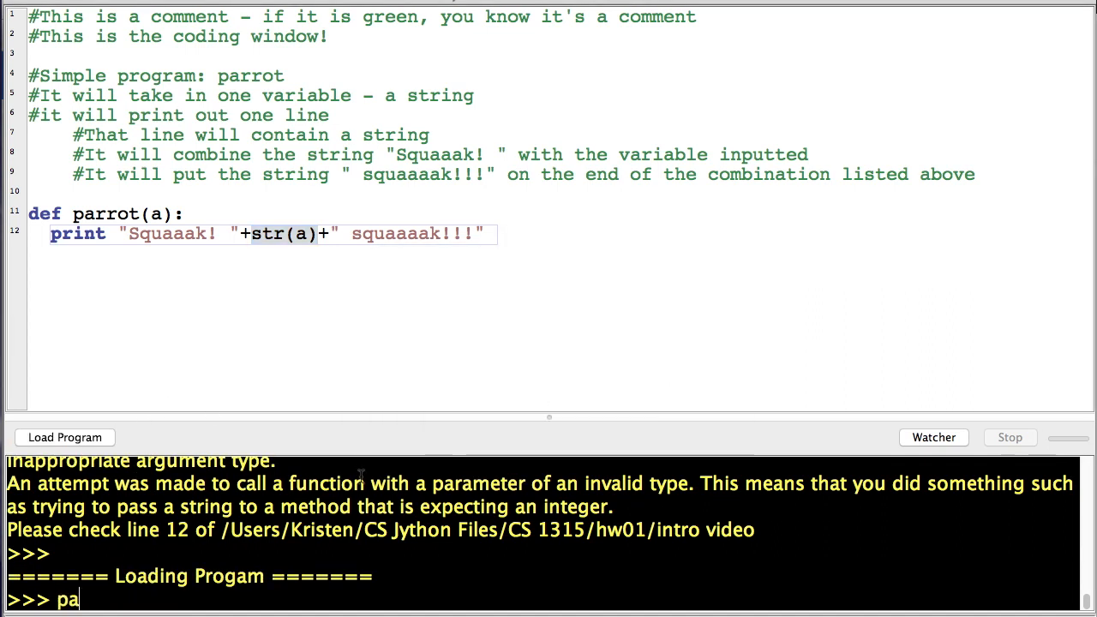
text(rrot(2))
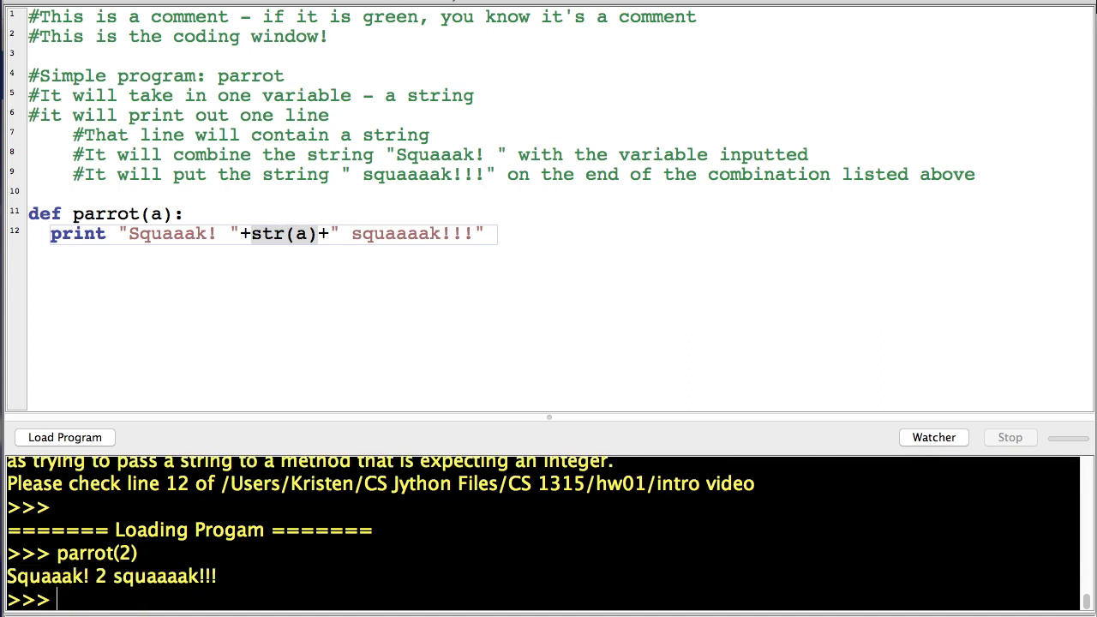
click(487, 233)
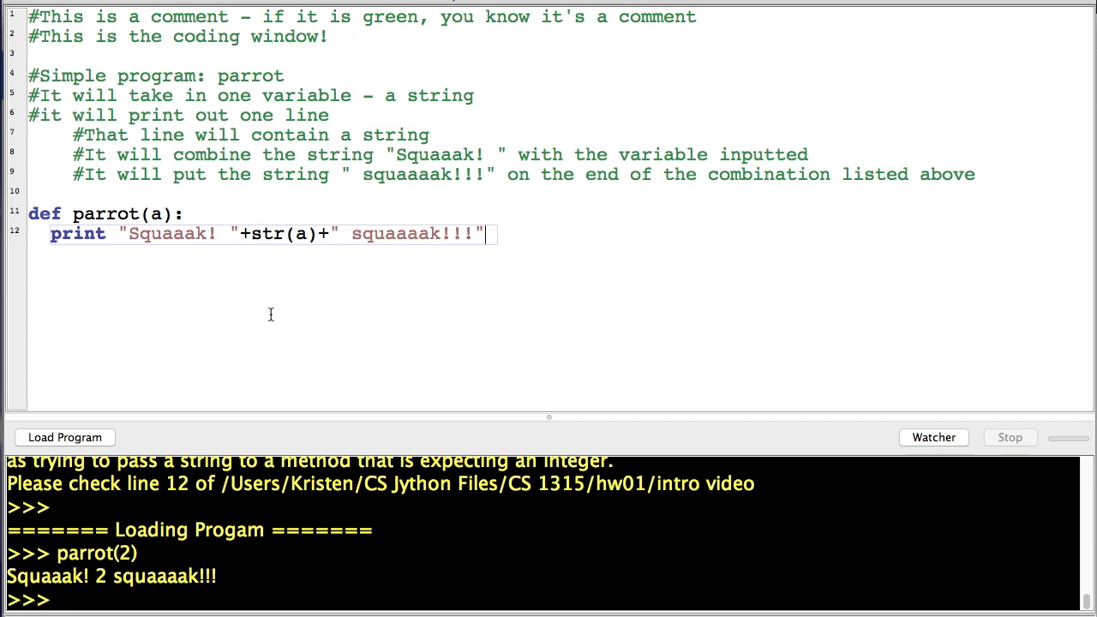
mouse_move(679, 336)
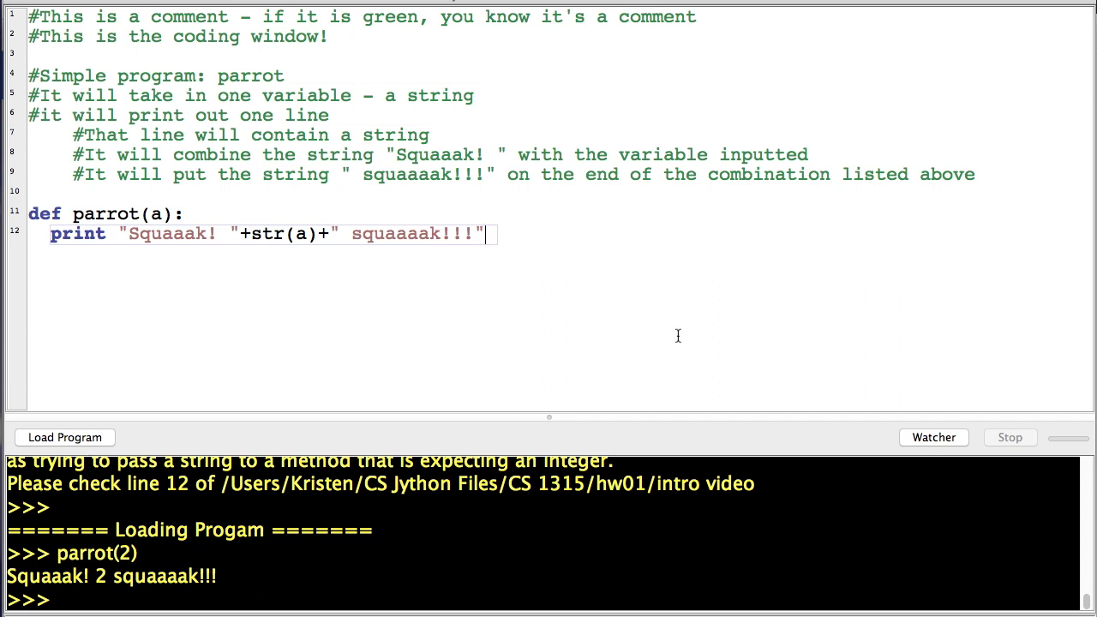
mouse_move(727, 408)
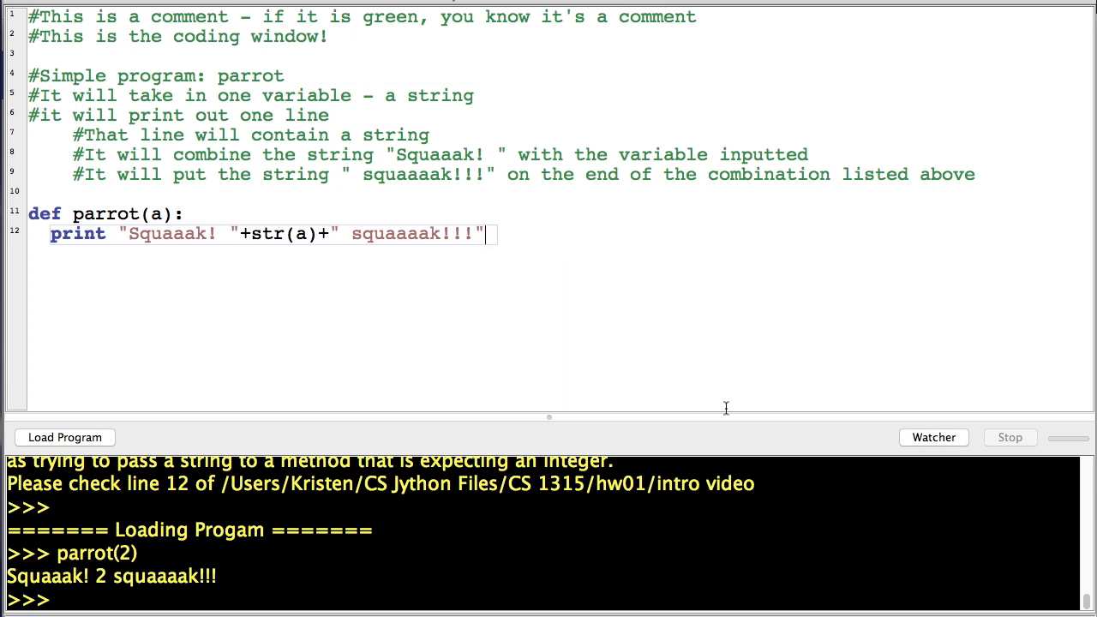